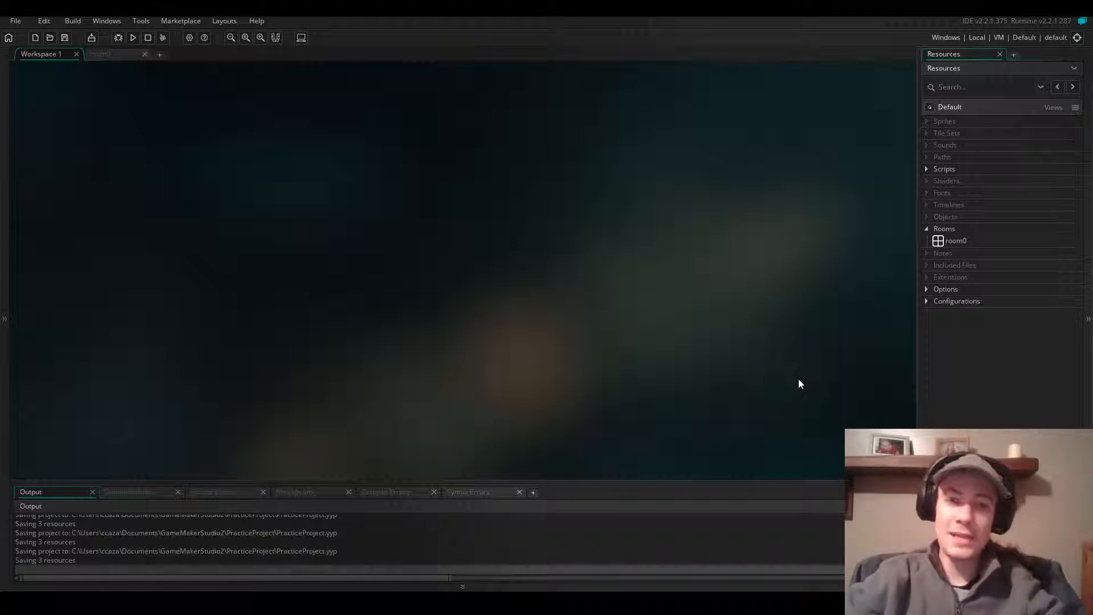
mouse_move(656, 294)
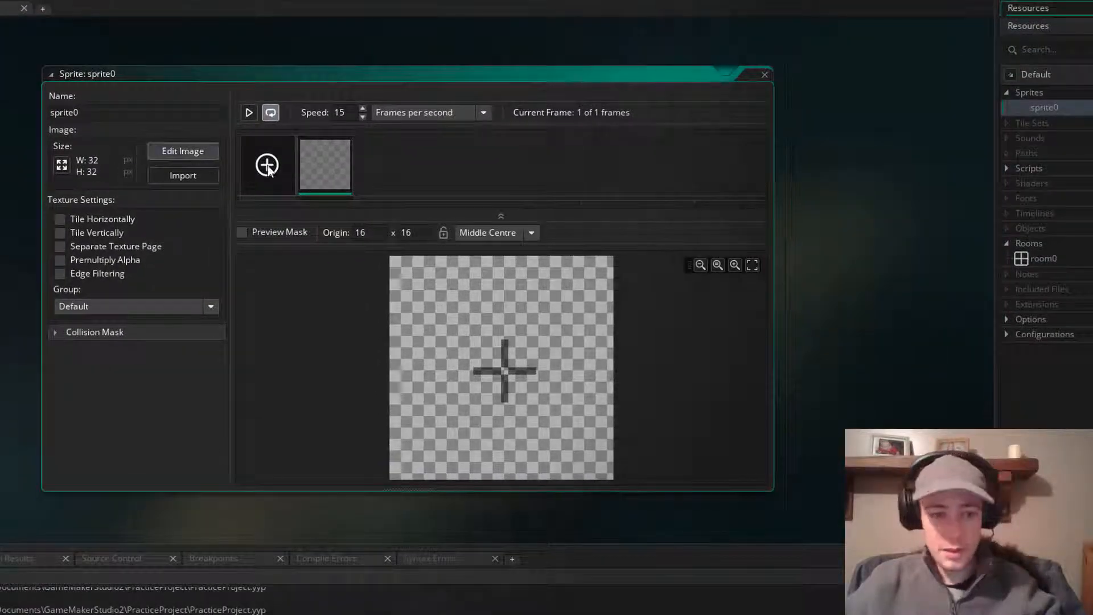
Fill the sprite image with solid yellow and finish editing it.
left_click(182, 150)
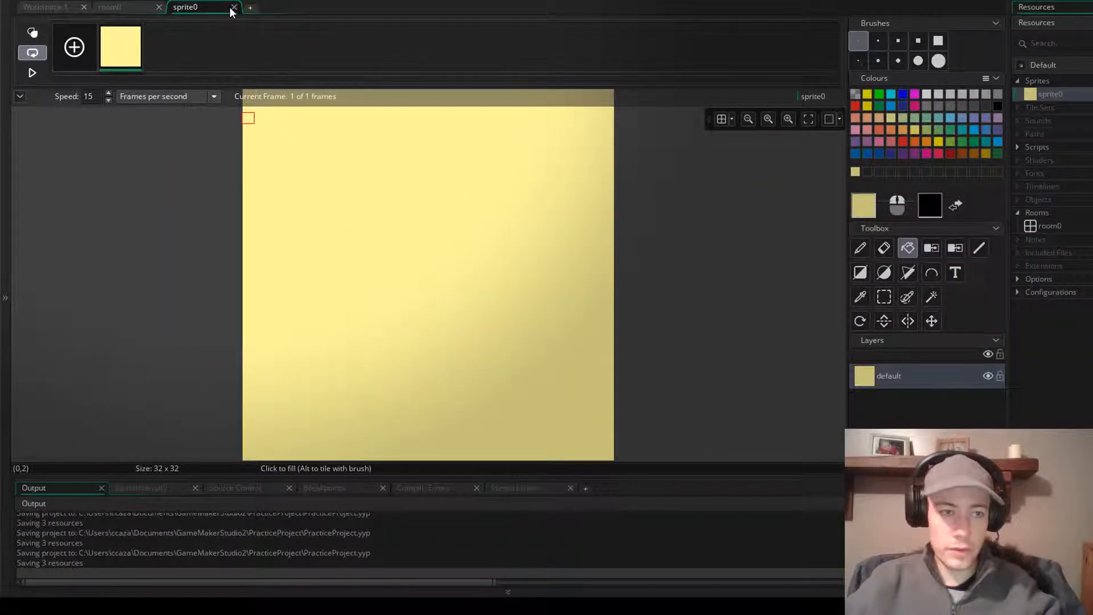
left_click(233, 7)
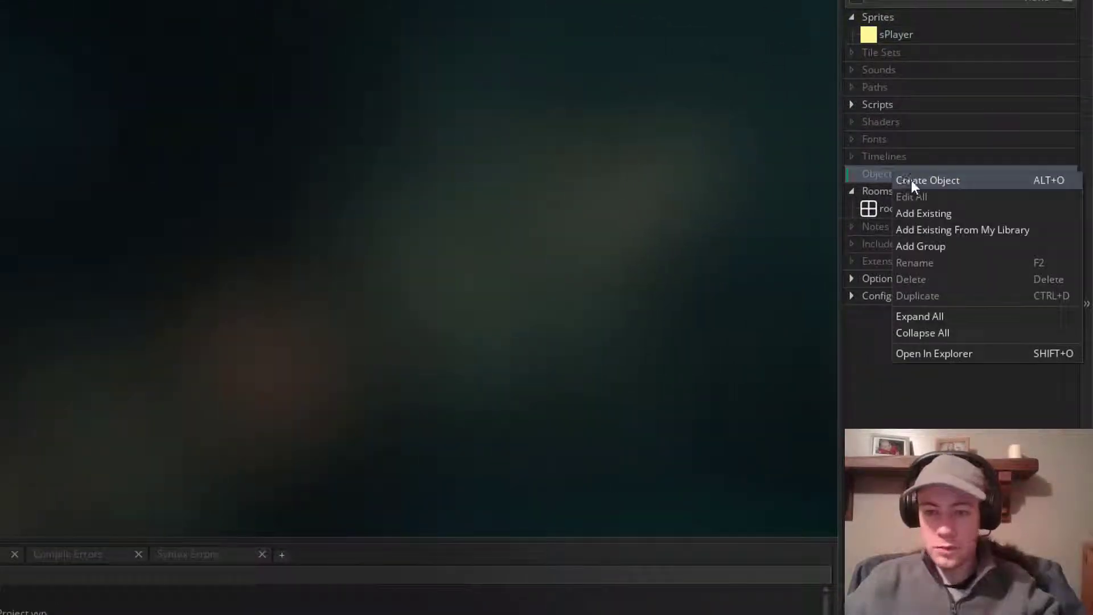
Create object oPlayer using the yellow sPlayer sprite and start adding an event.
left_click(927, 180)
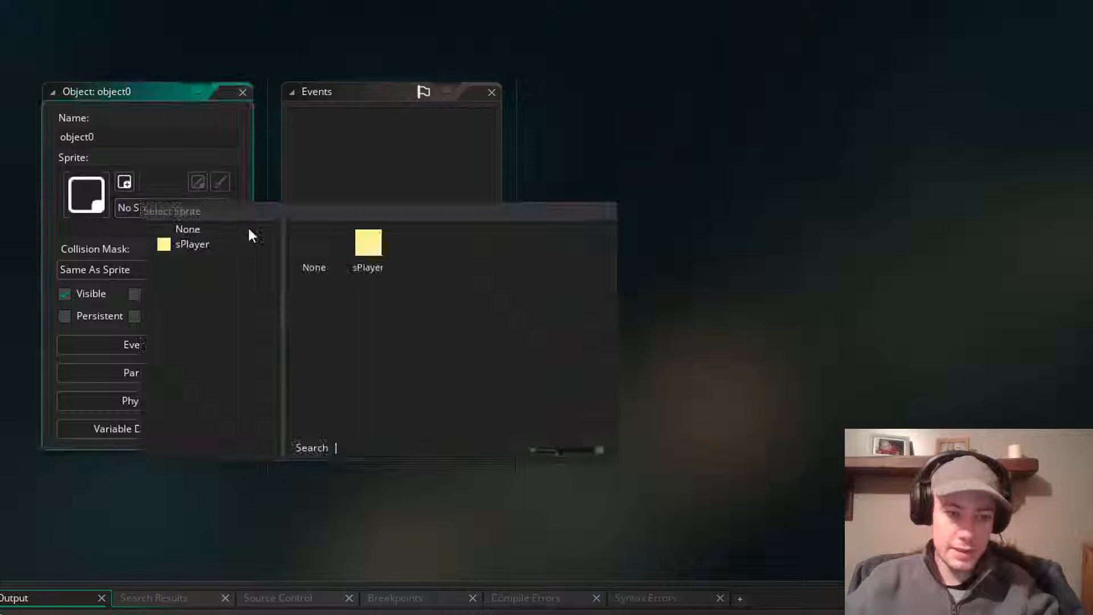
left_click(191, 244)
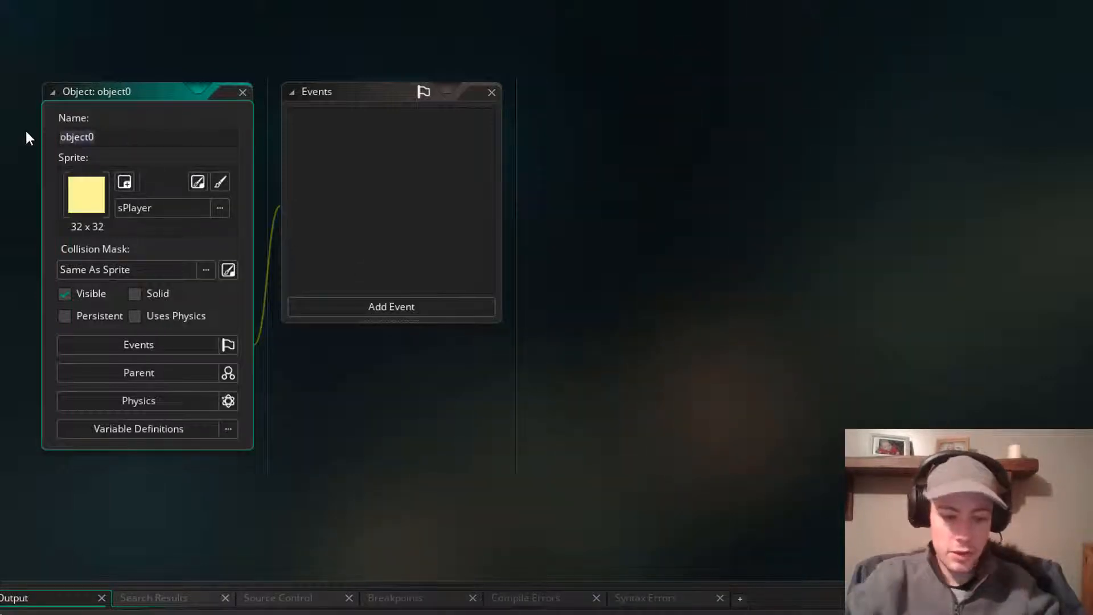
type("oPlayer")
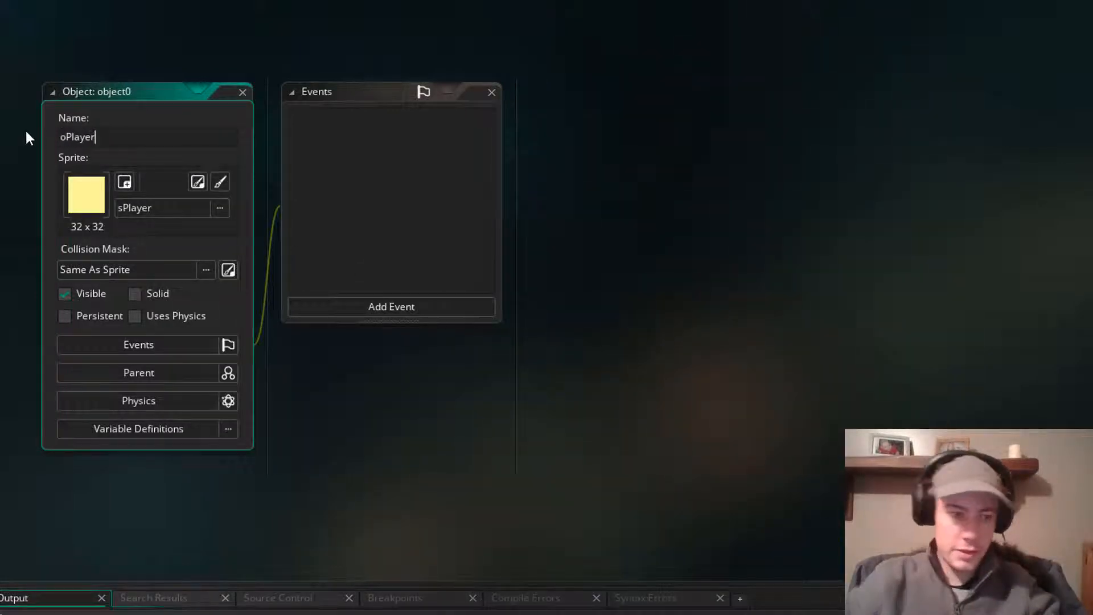
left_click(390, 306)
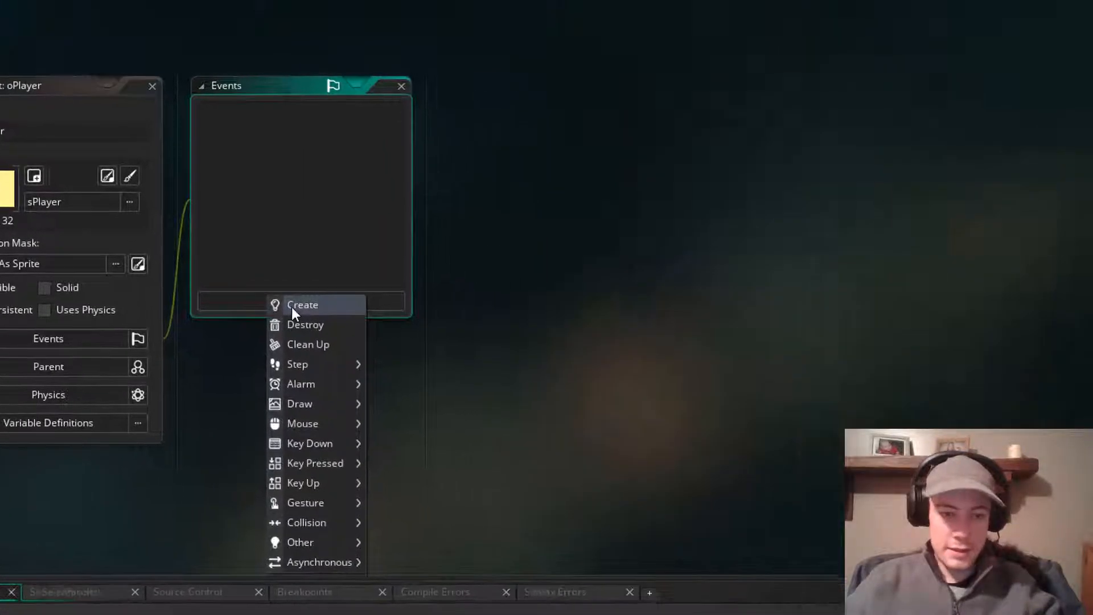
Add a Create event to oPlayer setting movespd = 5.
left_click(301, 305)
type("movespd ")
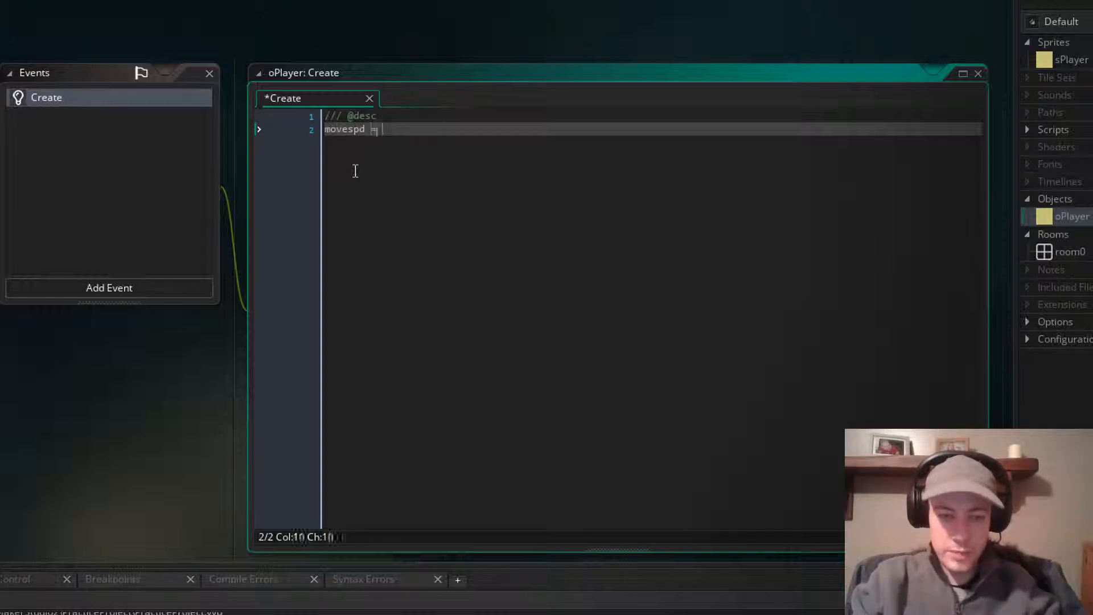
type("= 5;")
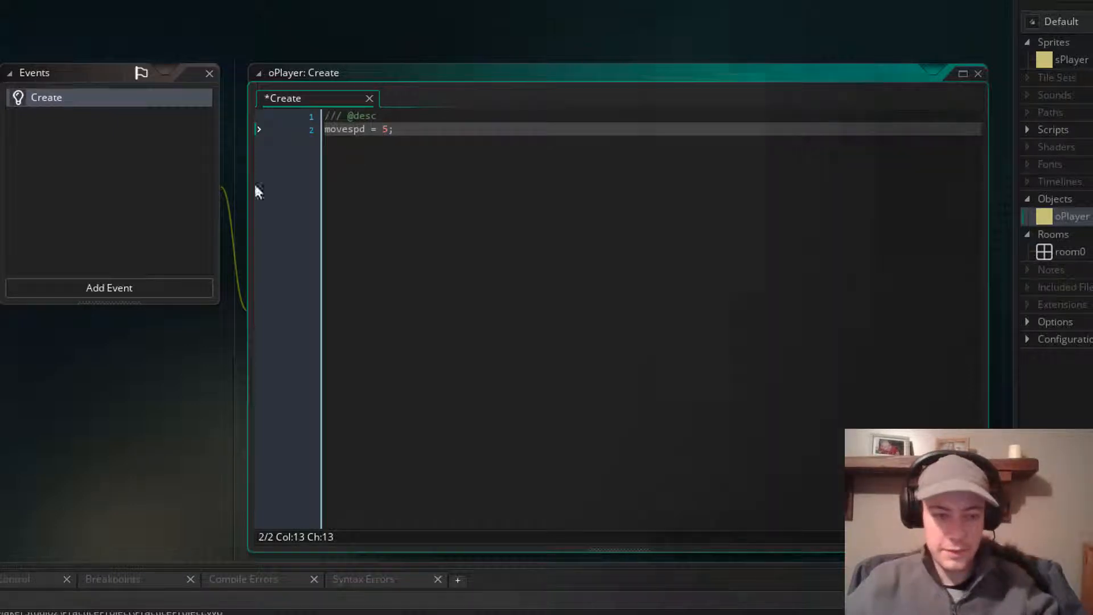
left_click(109, 286)
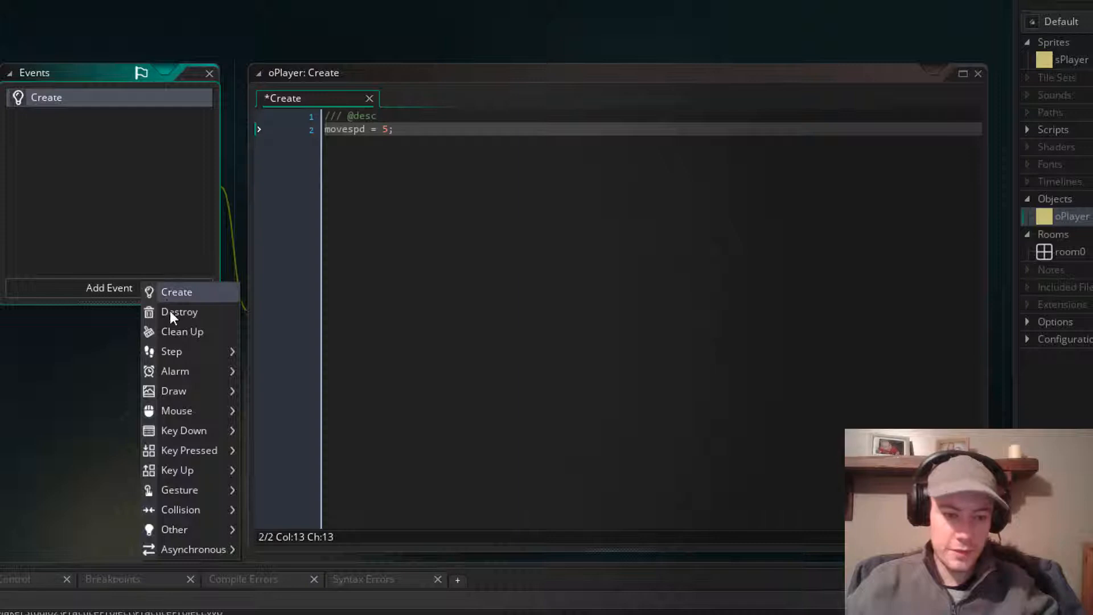
Add a Step event with an //inputs section reading keyRight = keyboard_check(ord("D")).
left_click(171, 351)
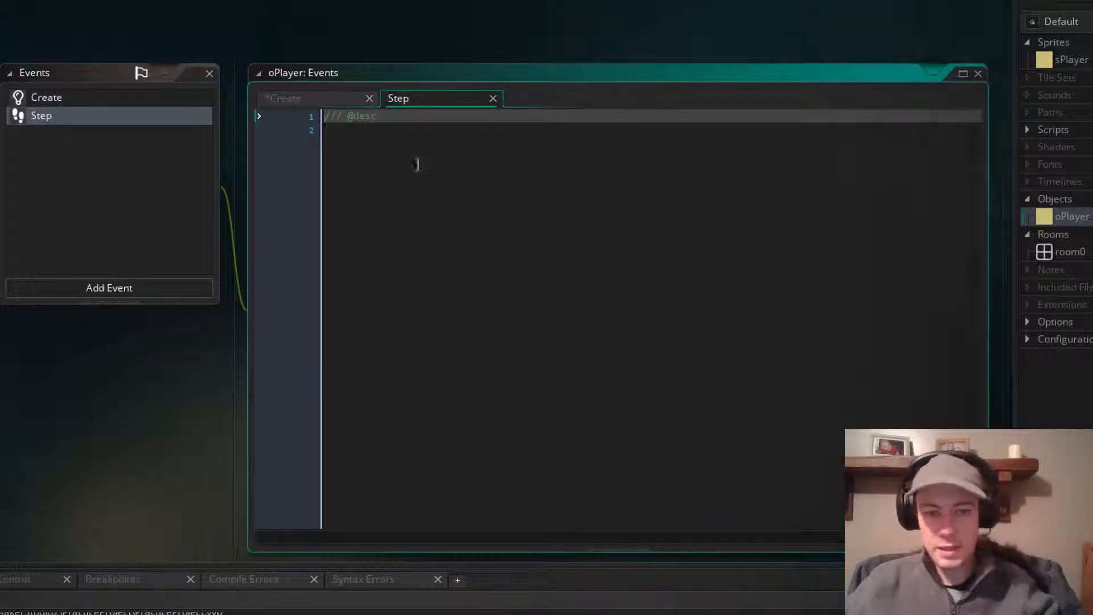
type("//")
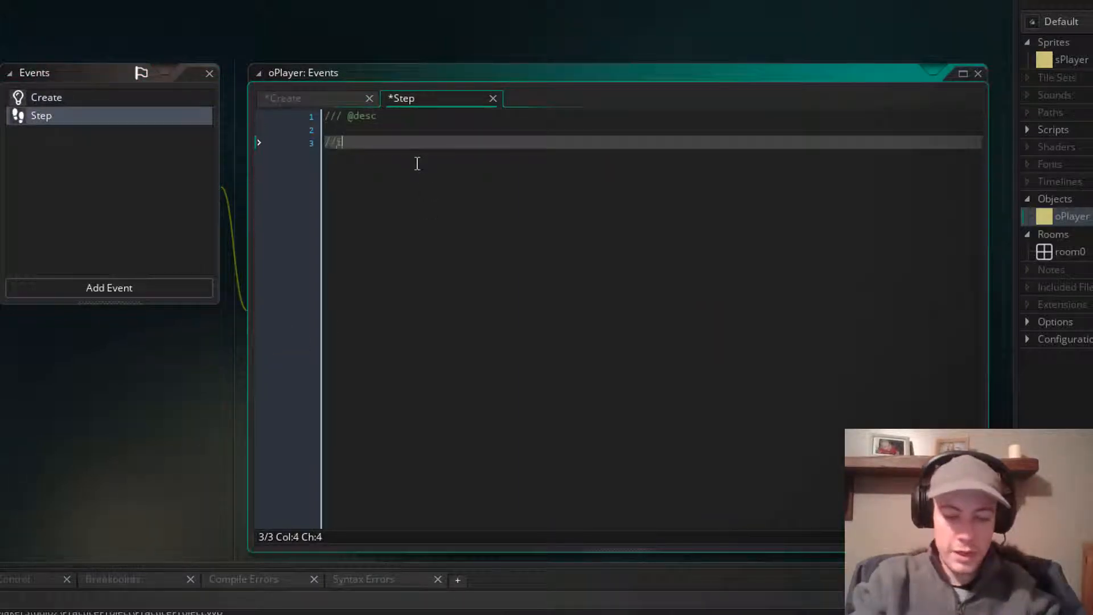
type("inputs")
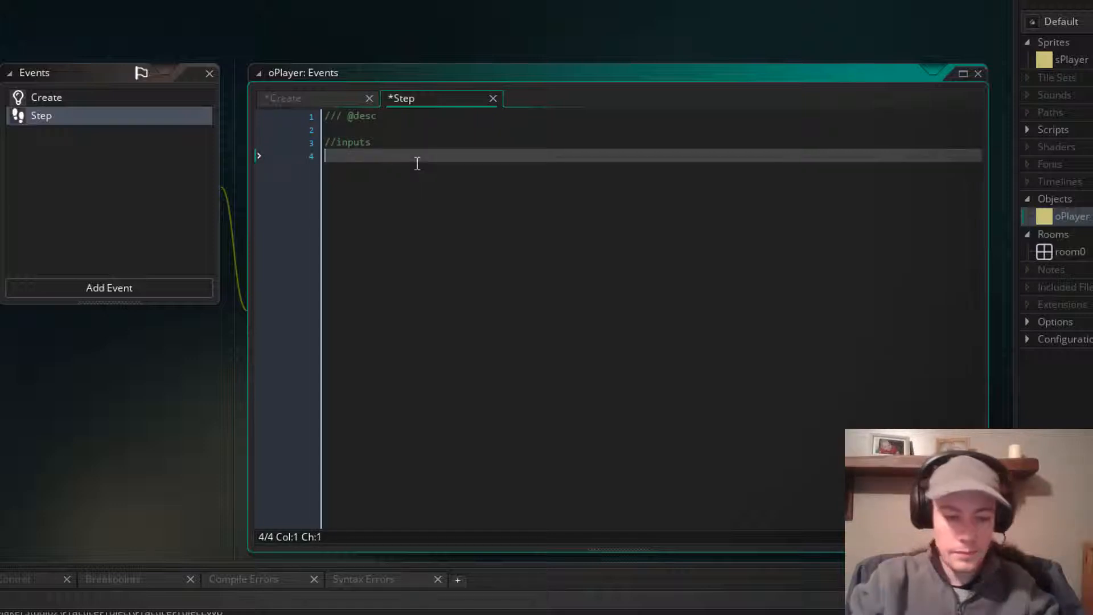
type("keyRight")
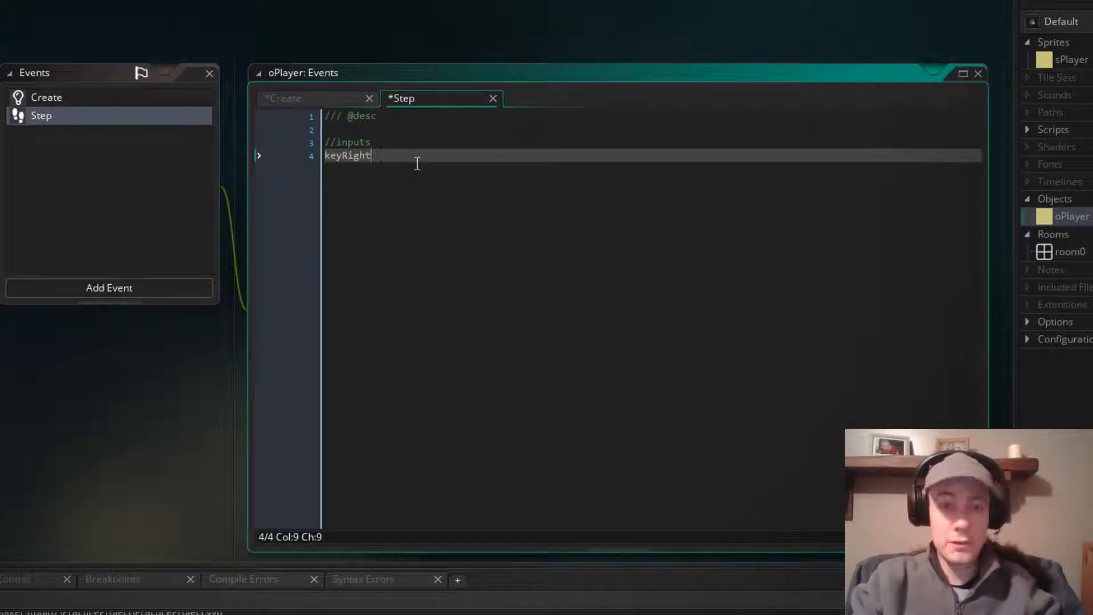
type("=")
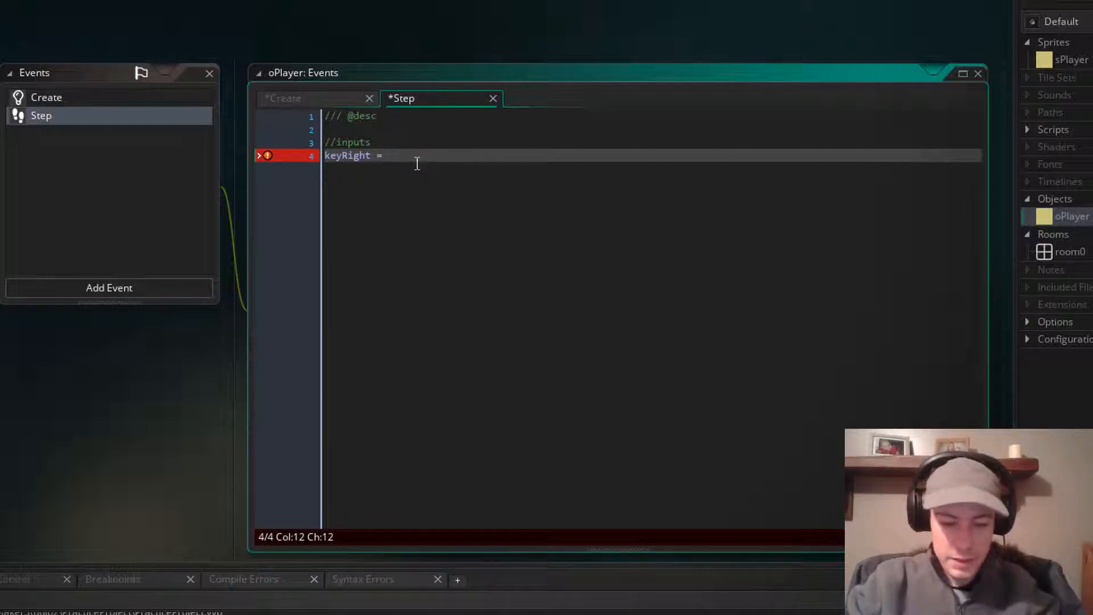
type("keyboard_che")
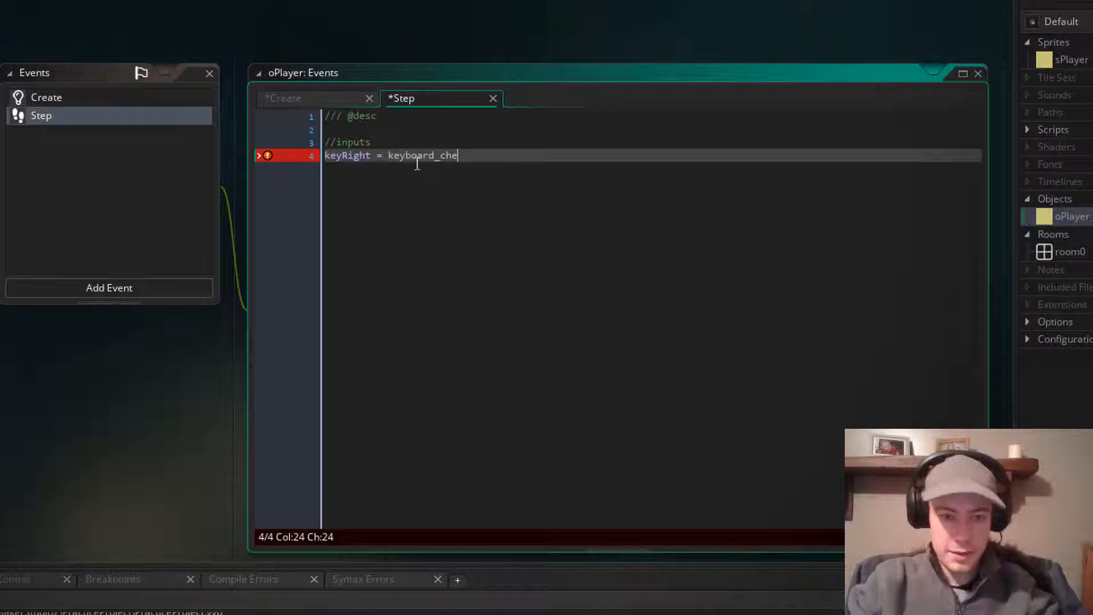
type("ck(o")
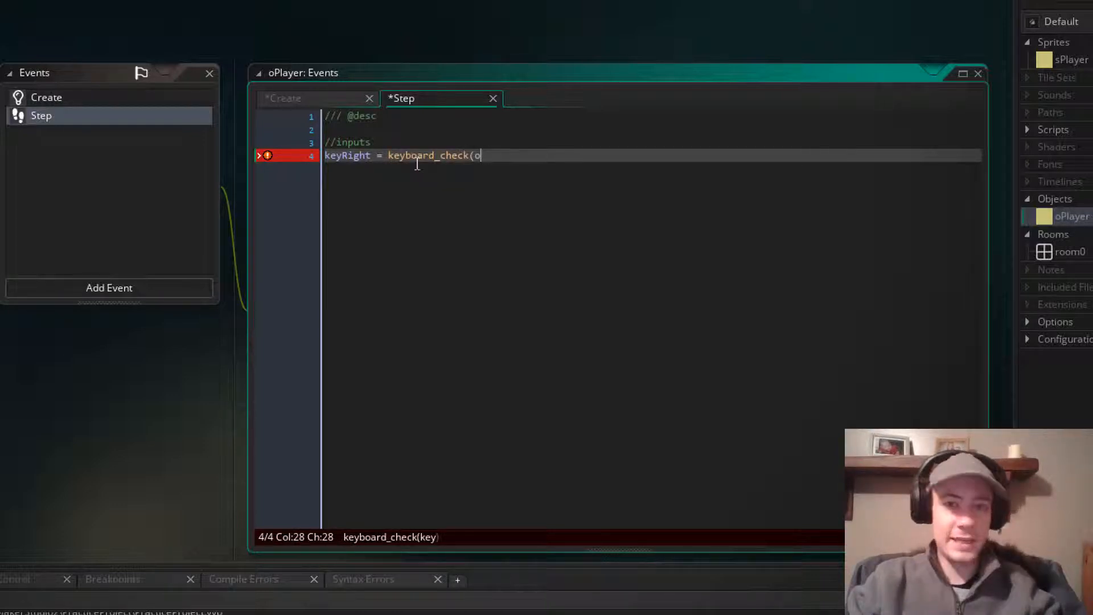
type("rd(")
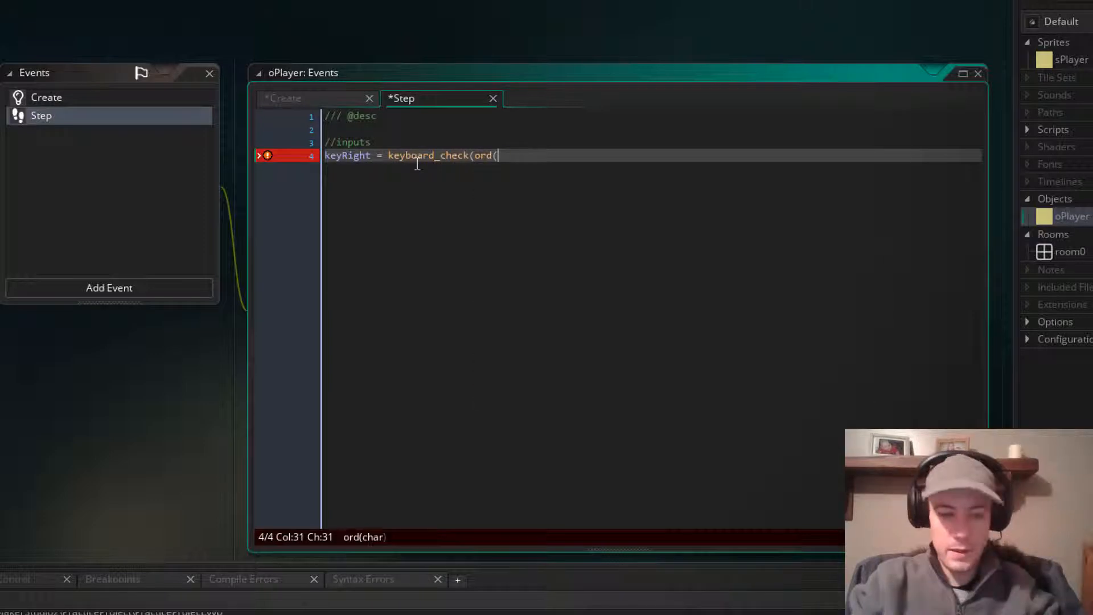
type("\"D\"")
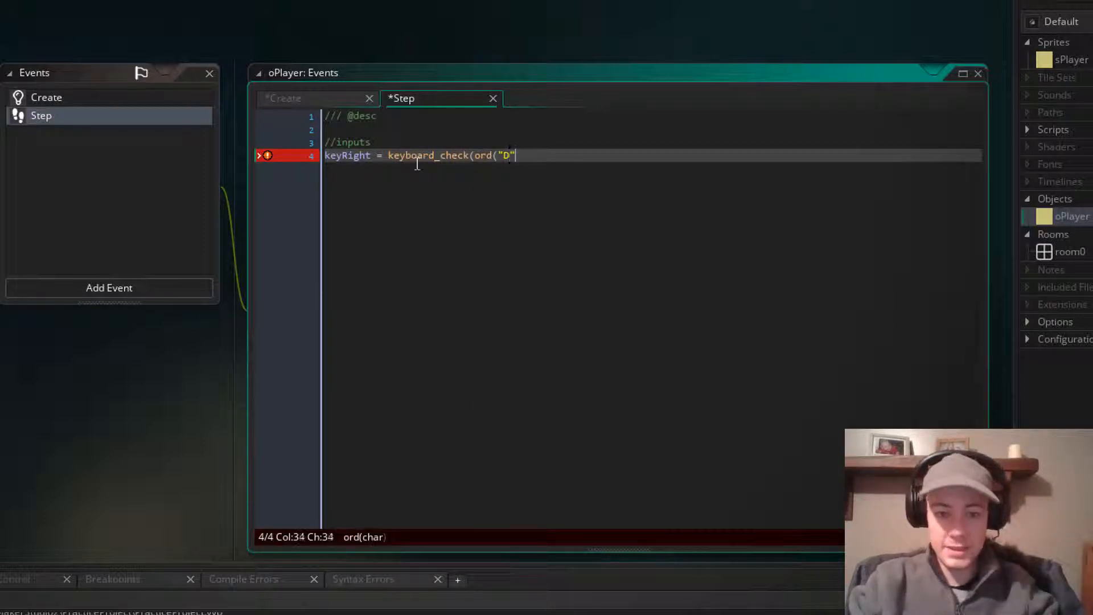
type("));")
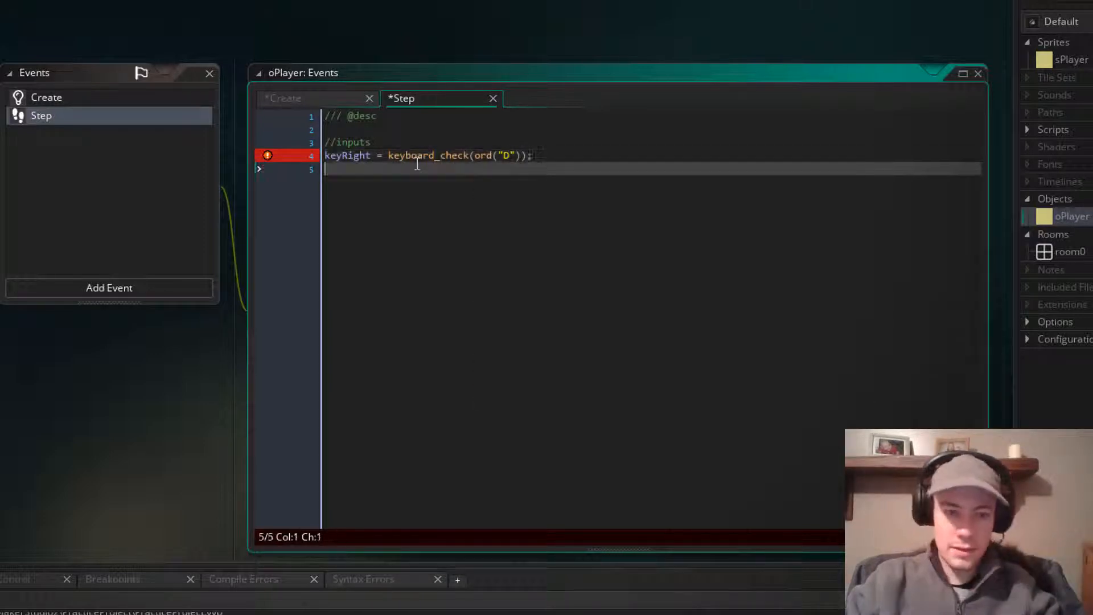
Add keyLeft = keyboard_check(ord("A")) and begin the next comment line.
type("keyLeft")
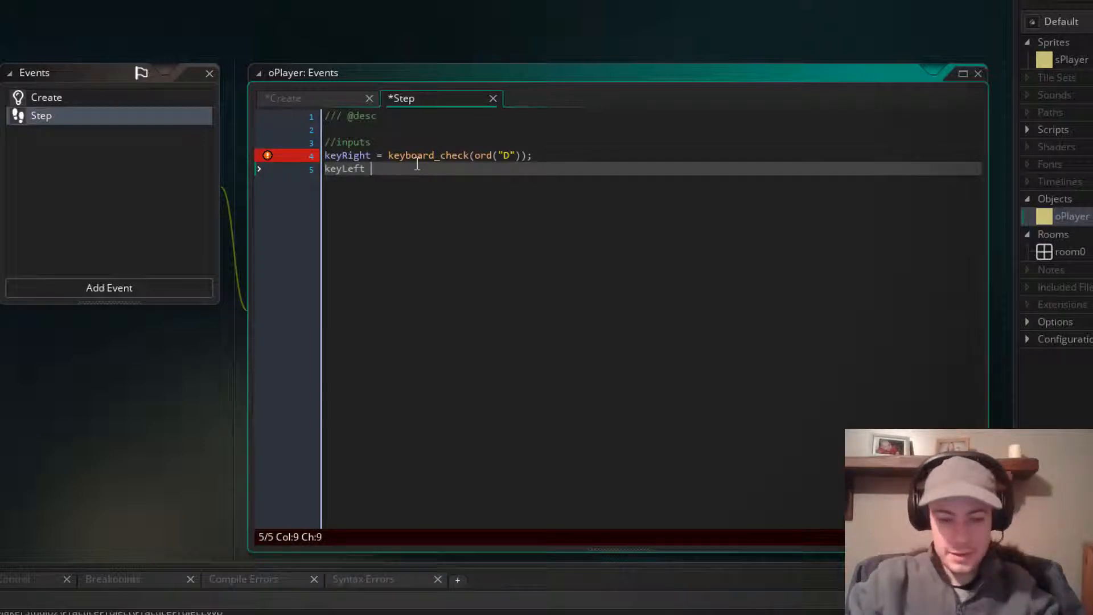
type("= keyboar")
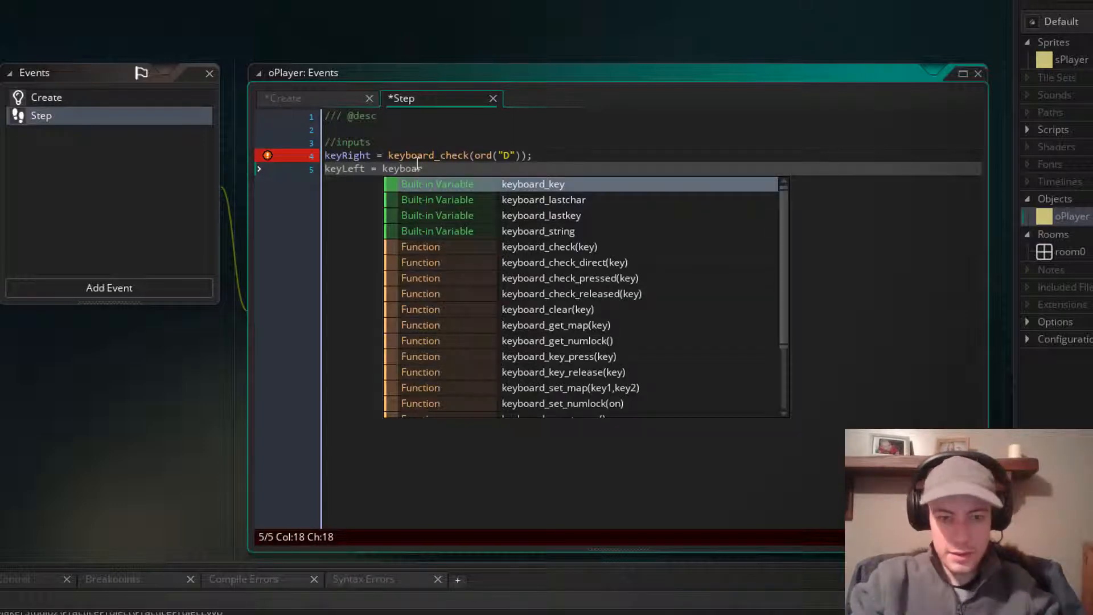
type("d_check(ord")
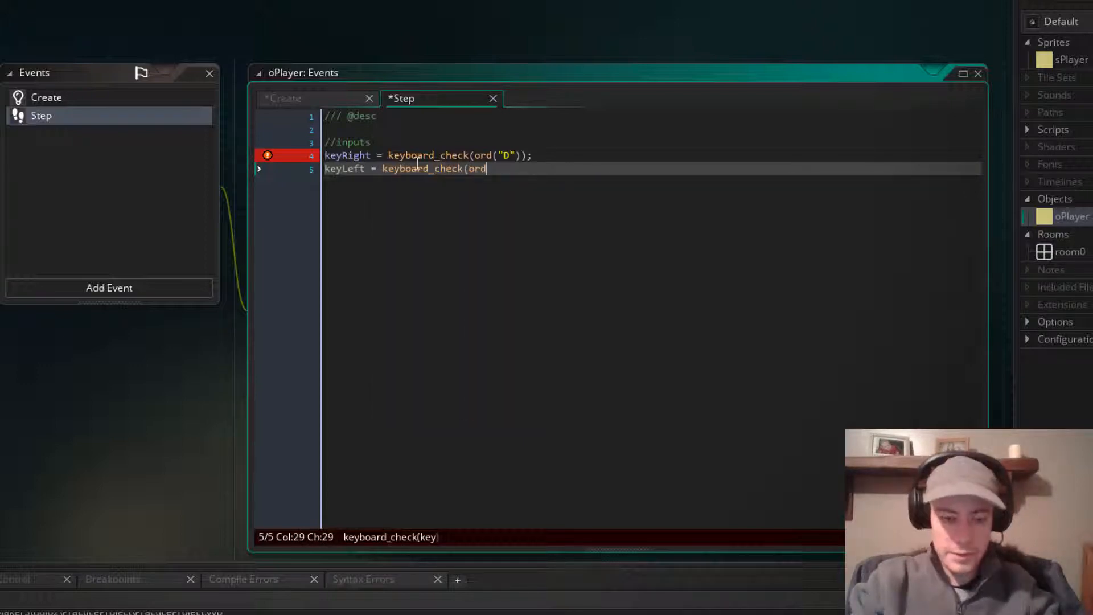
type("(\"A\"));")
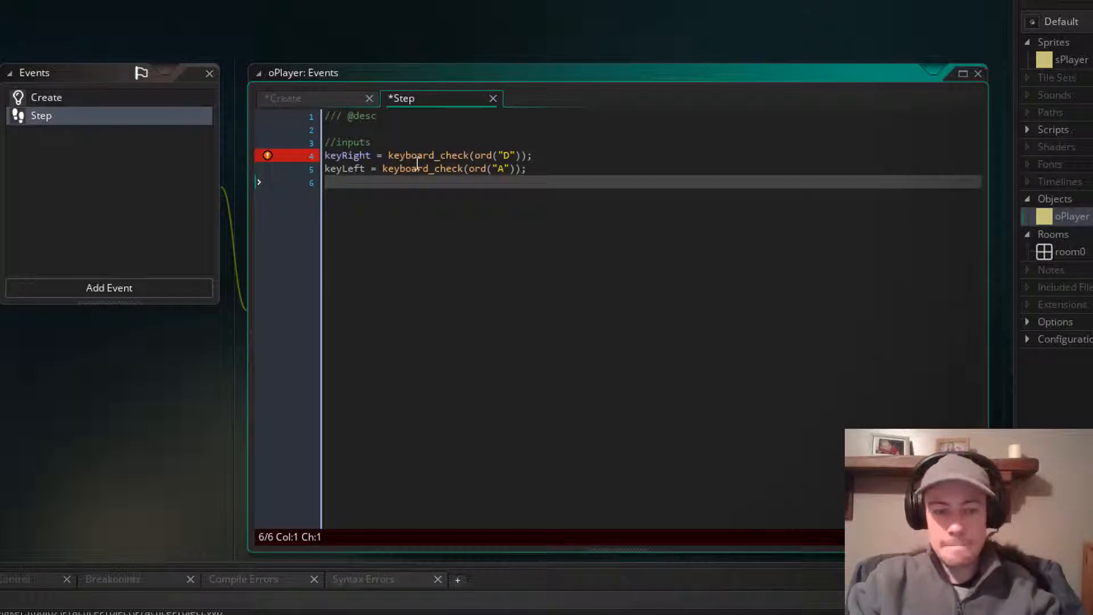
type("//")
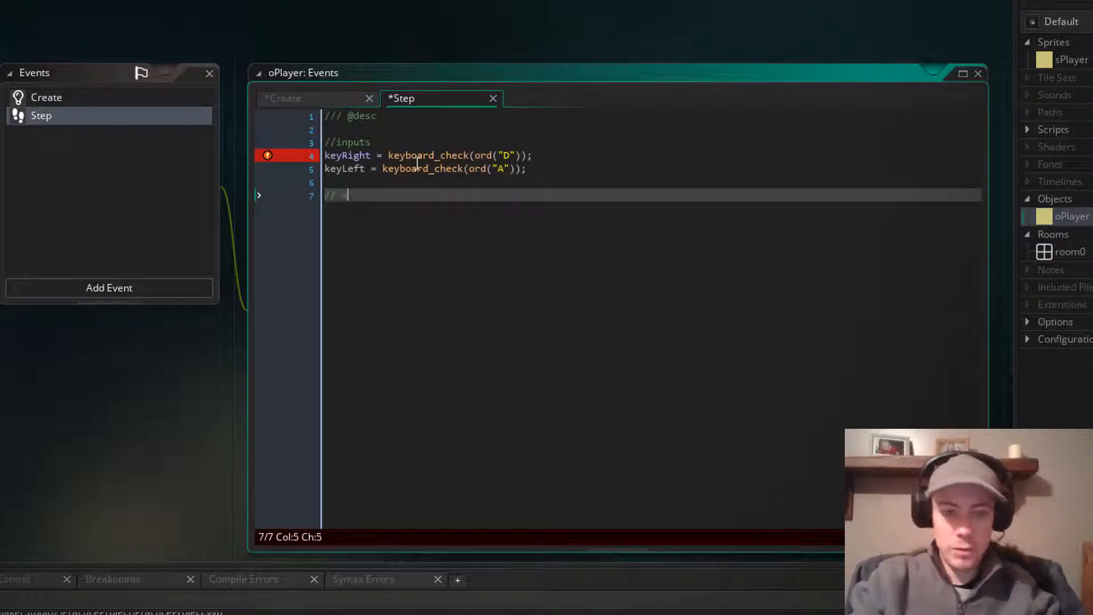
Write the // direction section with var move = (keyRight - keyLeft) * movespd.
type("direction")
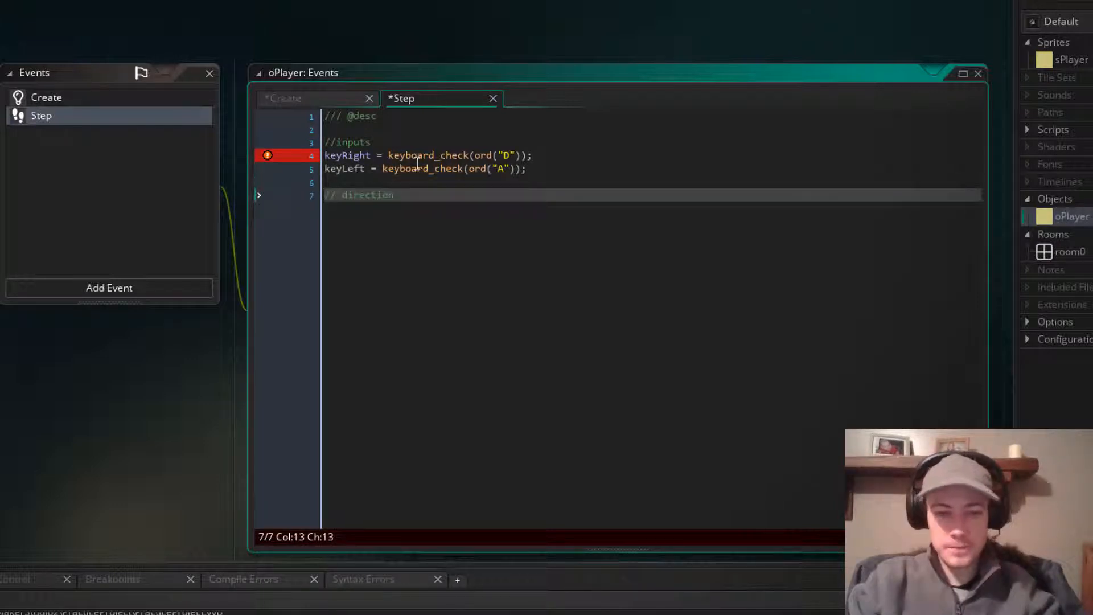
key("Enter")
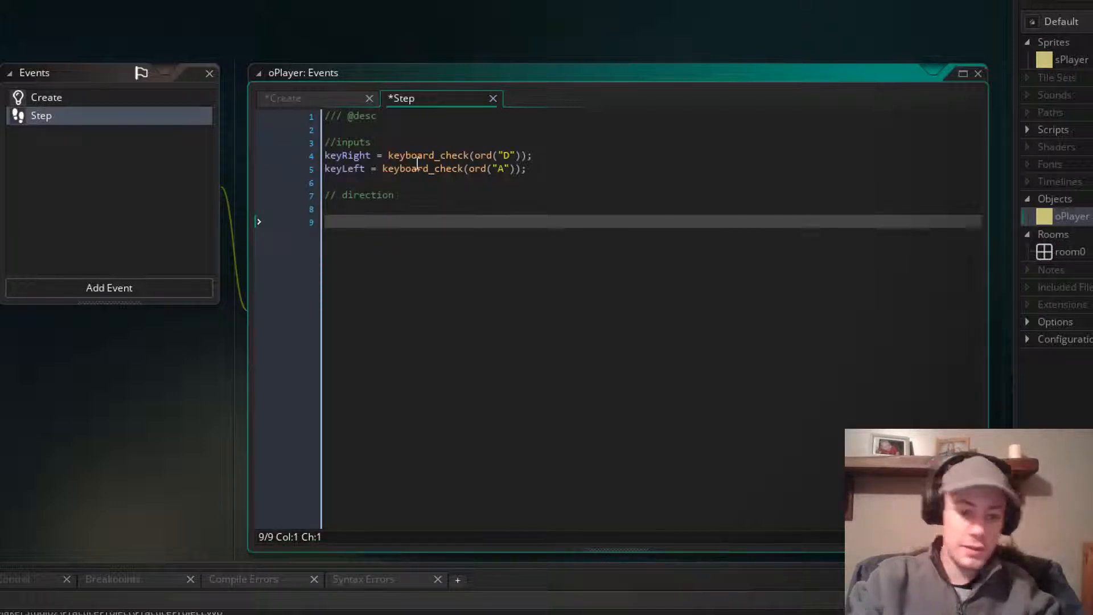
type("var")
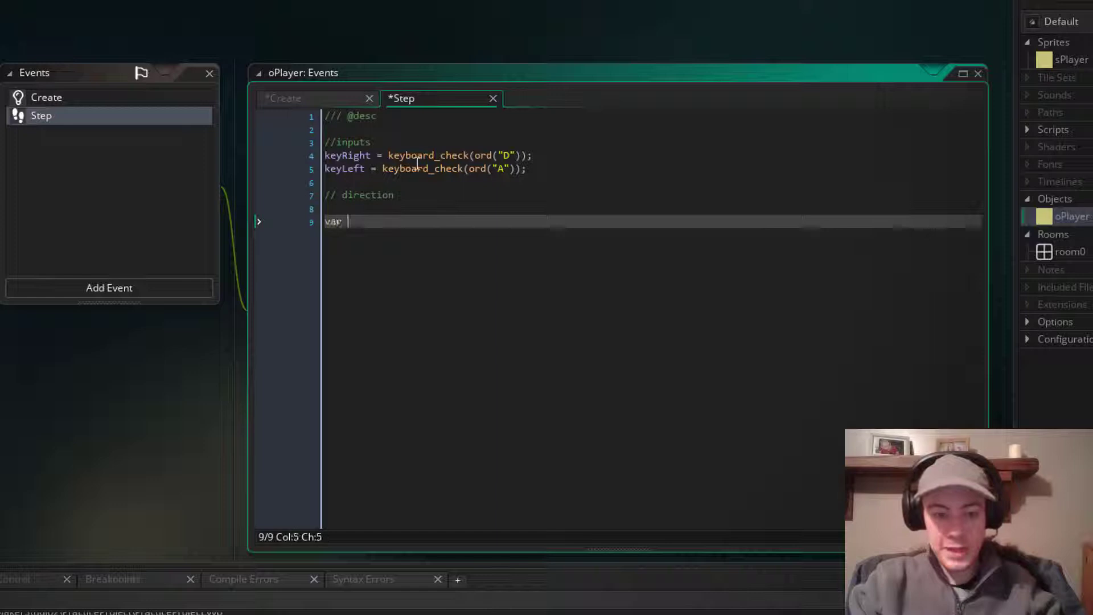
type("m")
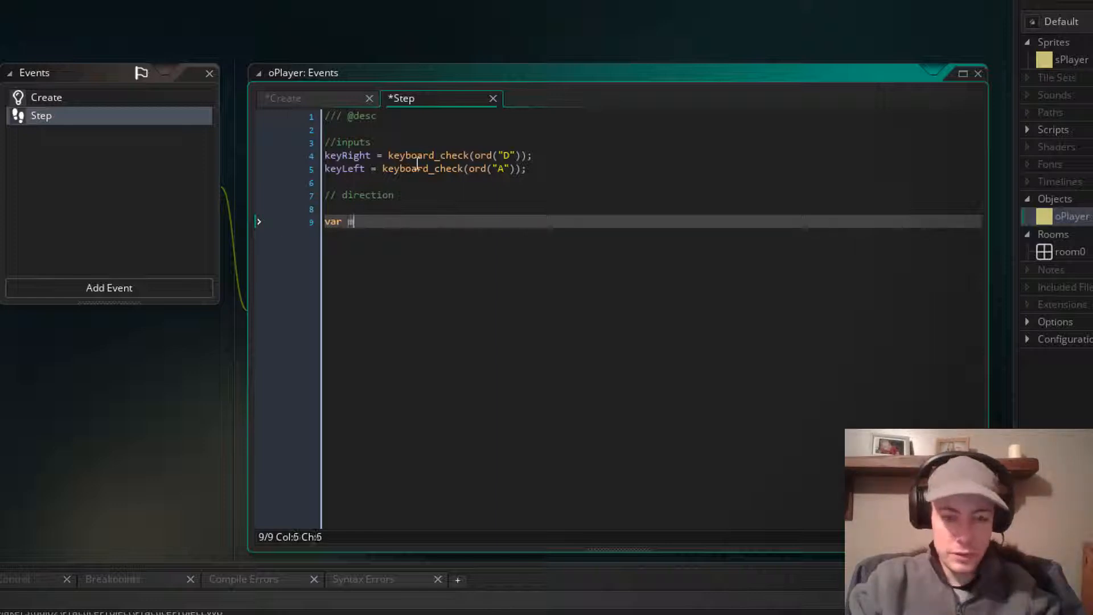
type("ove =")
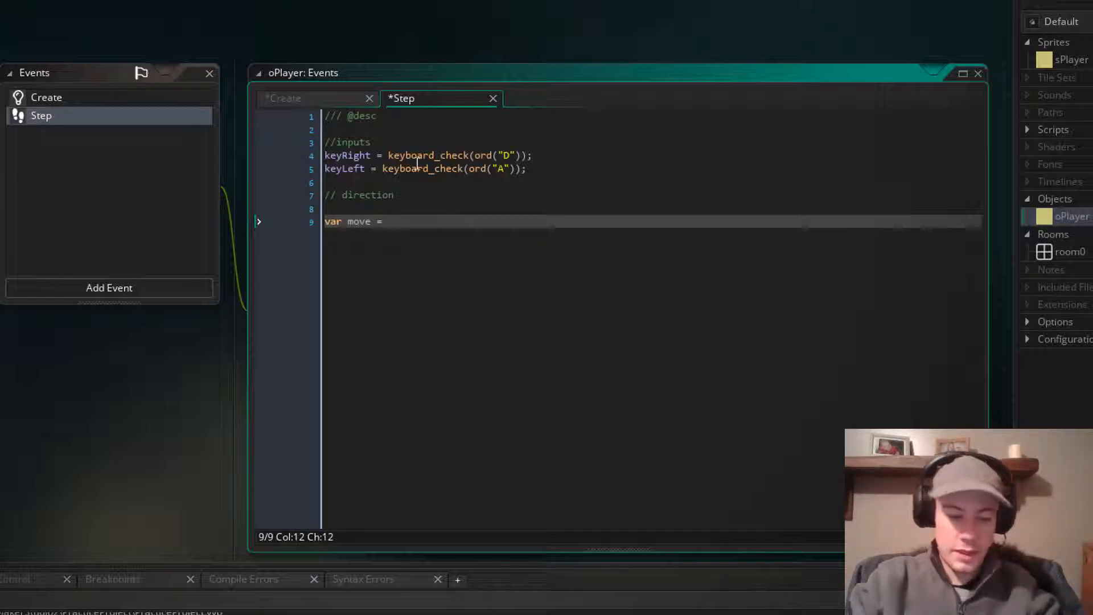
type("(keyRight")
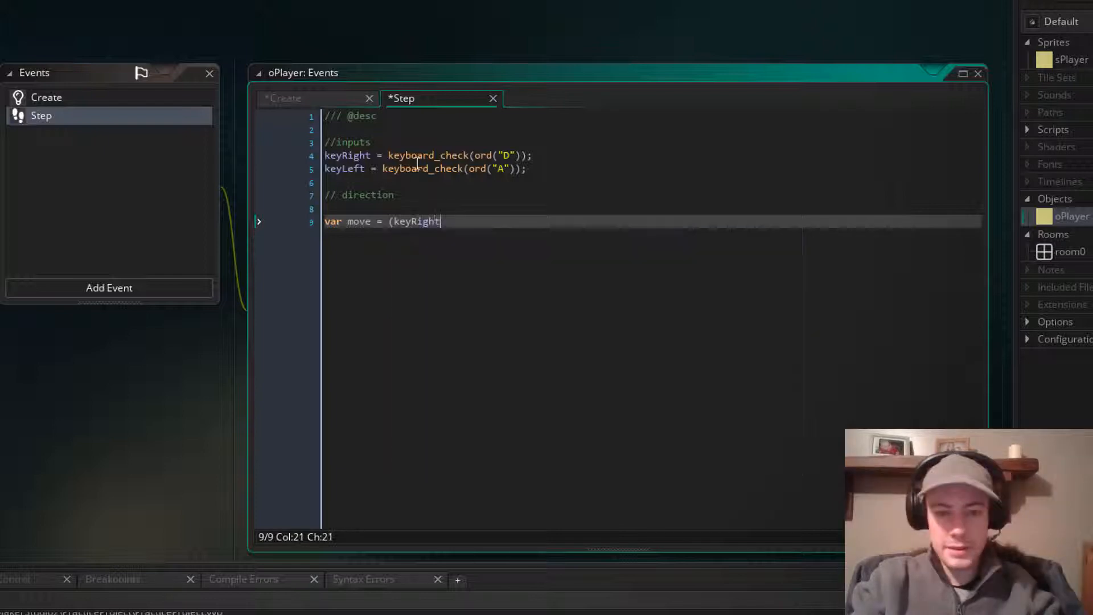
type("- keyL")
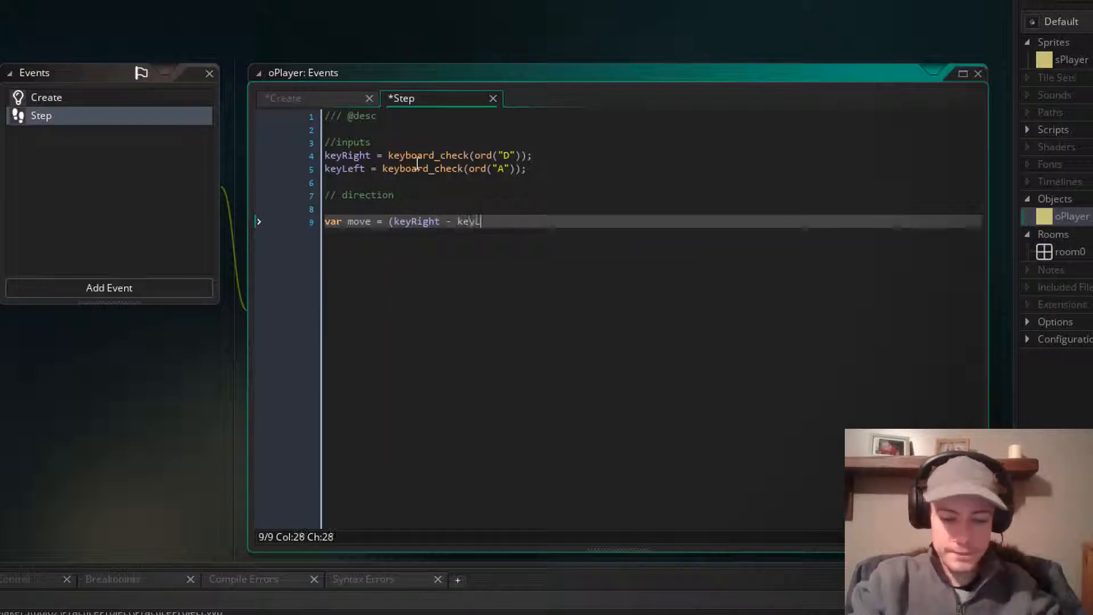
type("Left) *")
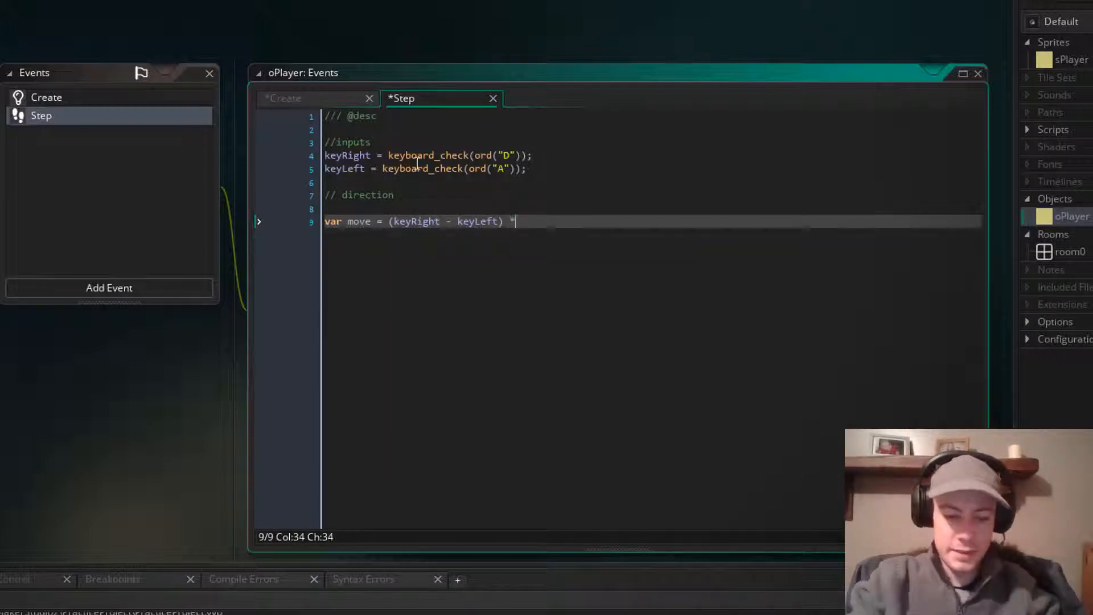
type("movespd")
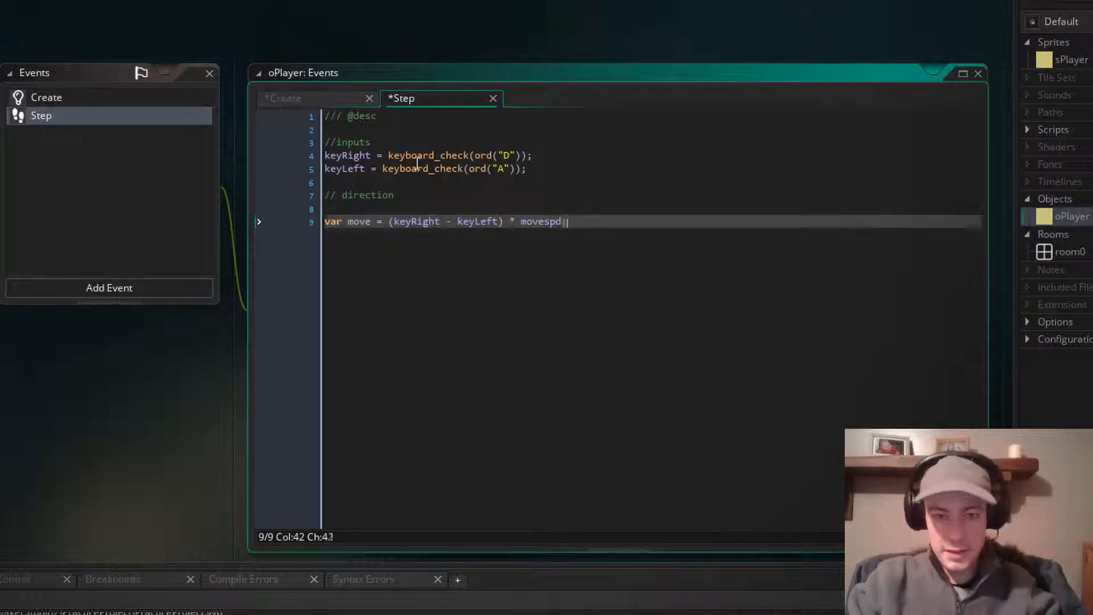
key("Enter")
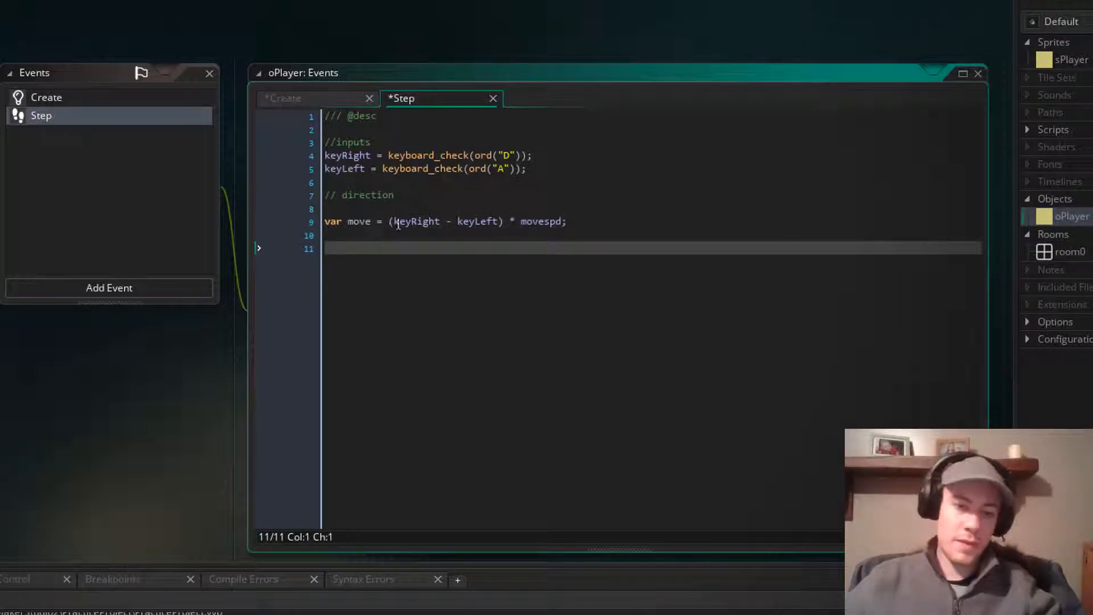
Highlight the keyRight - keyLeft expression and movespd variable to review the move line.
double_click(445, 222)
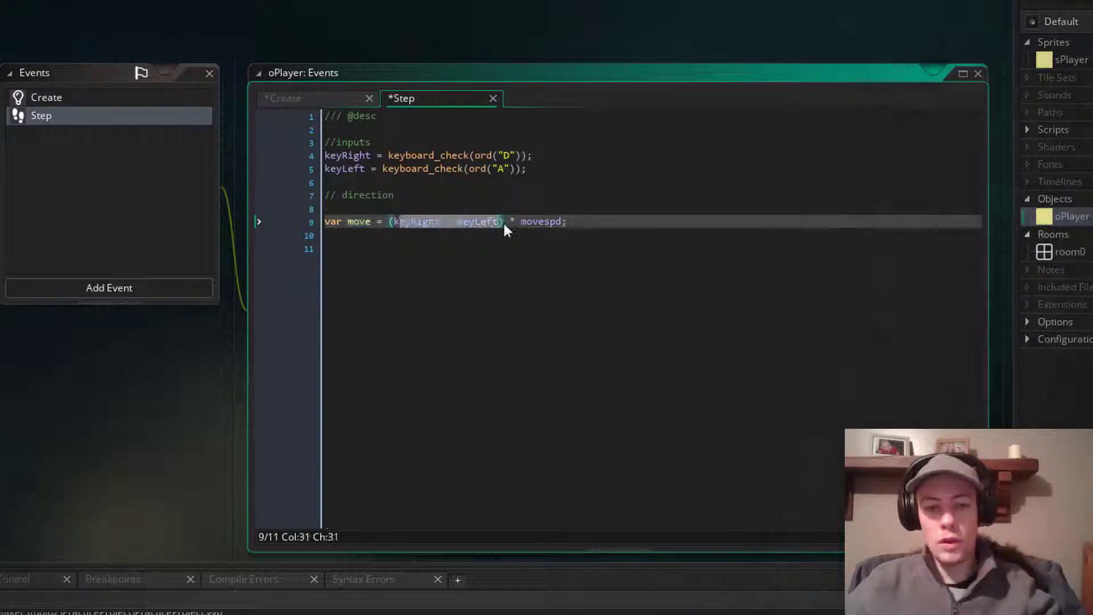
double_click(542, 221)
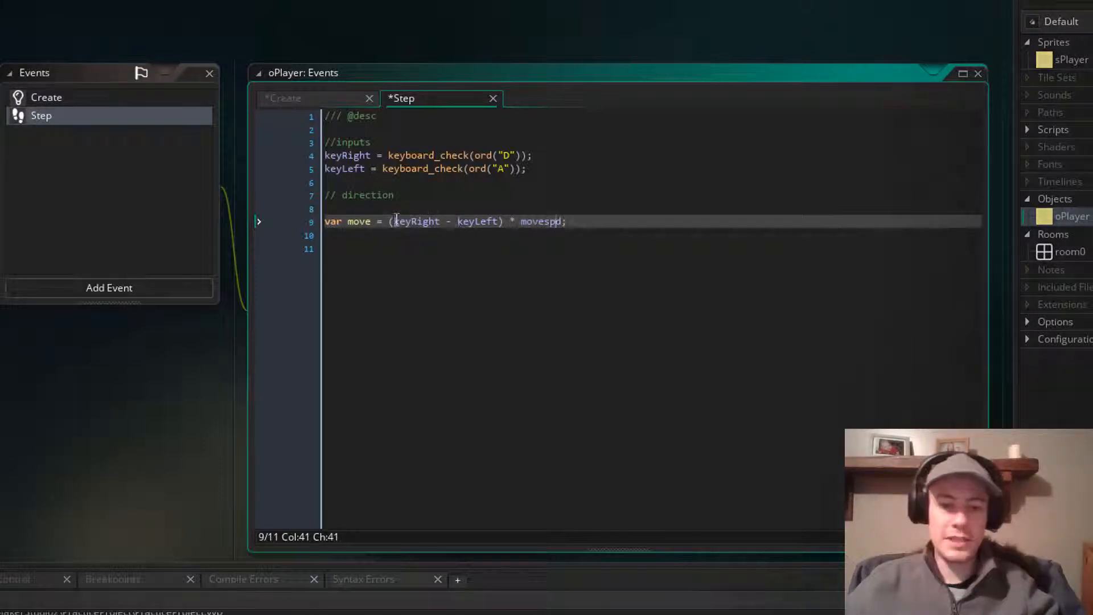
left_click(410, 225)
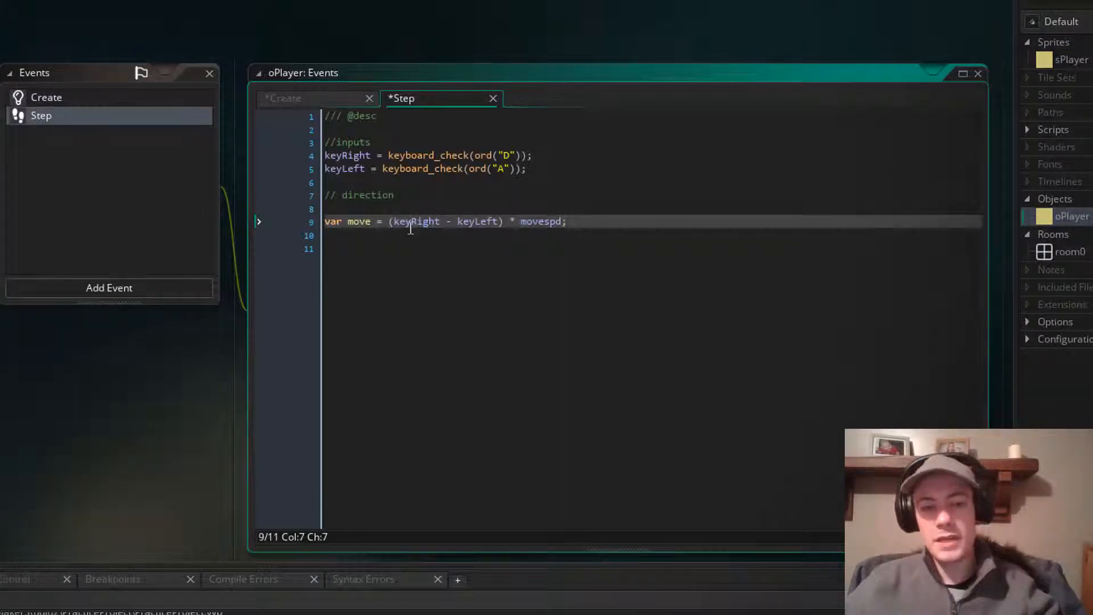
double_click(477, 221)
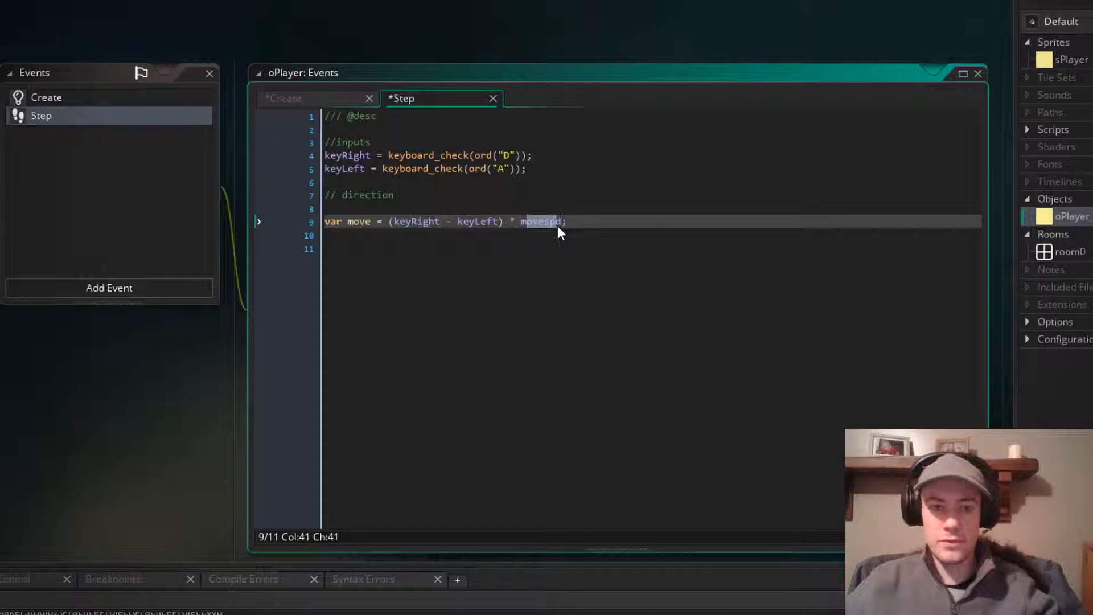
double_click(360, 222)
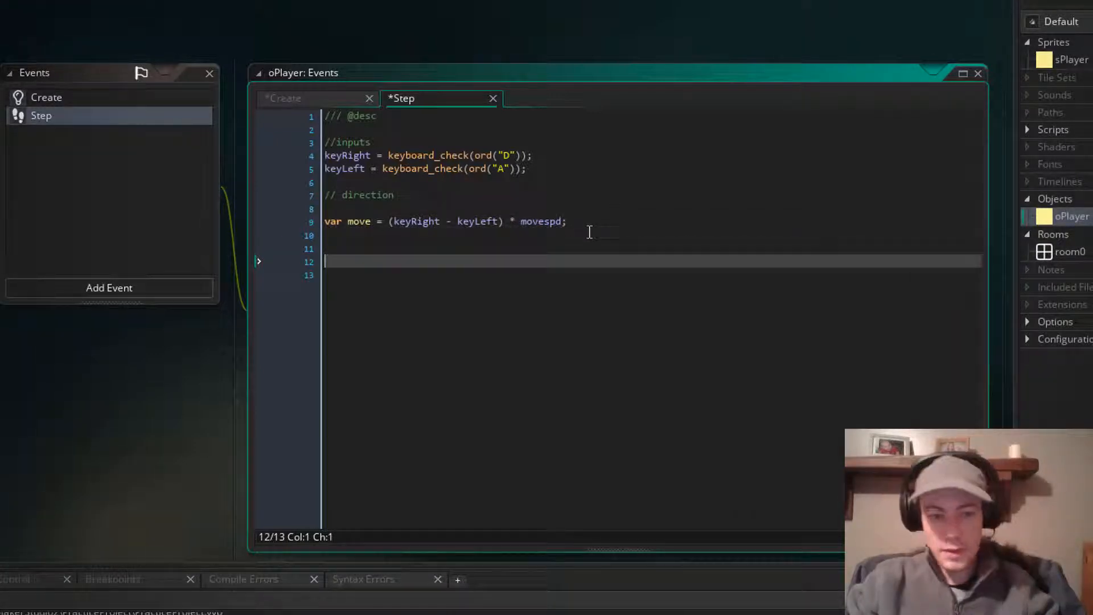
Write a // commit to move section with x += move.
type("// commit to move")
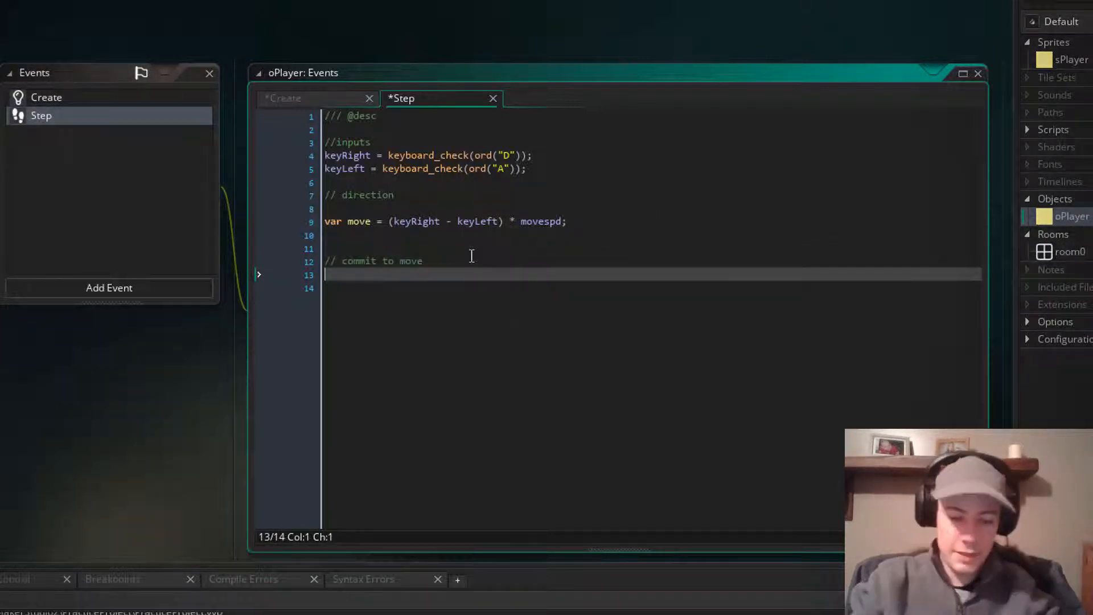
type("x +=")
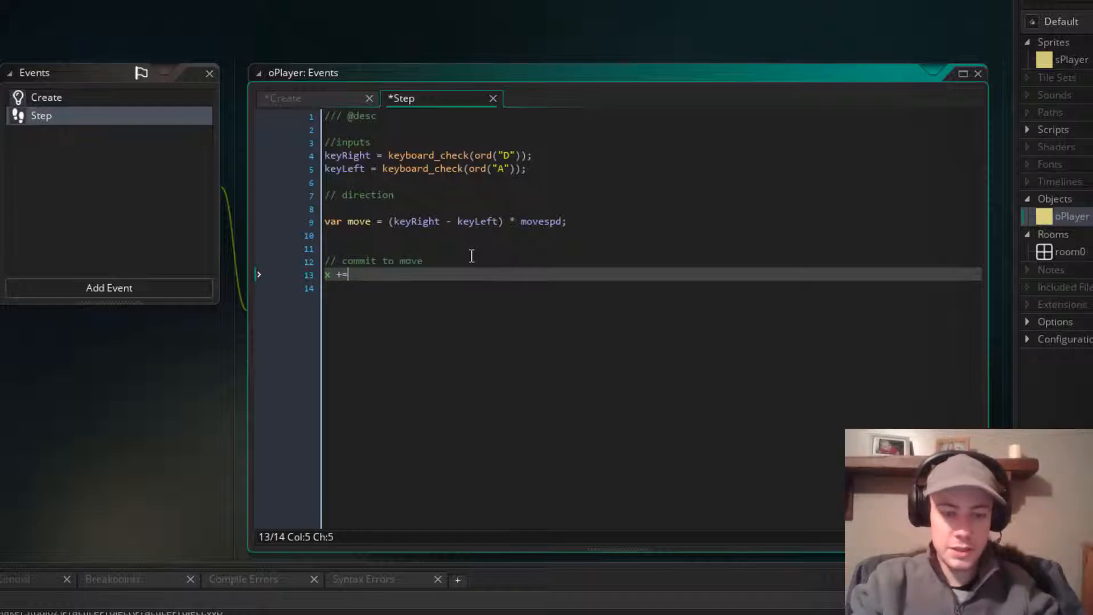
type("move;")
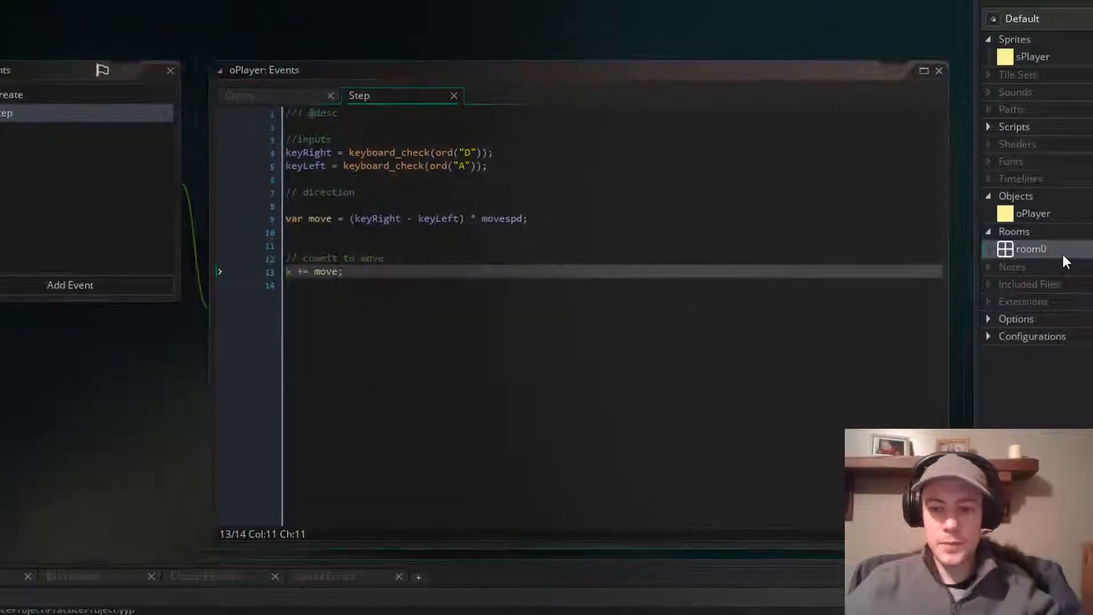
Place an oPlayer instance near the centre of room0's Instances layer.
double_click(1029, 248)
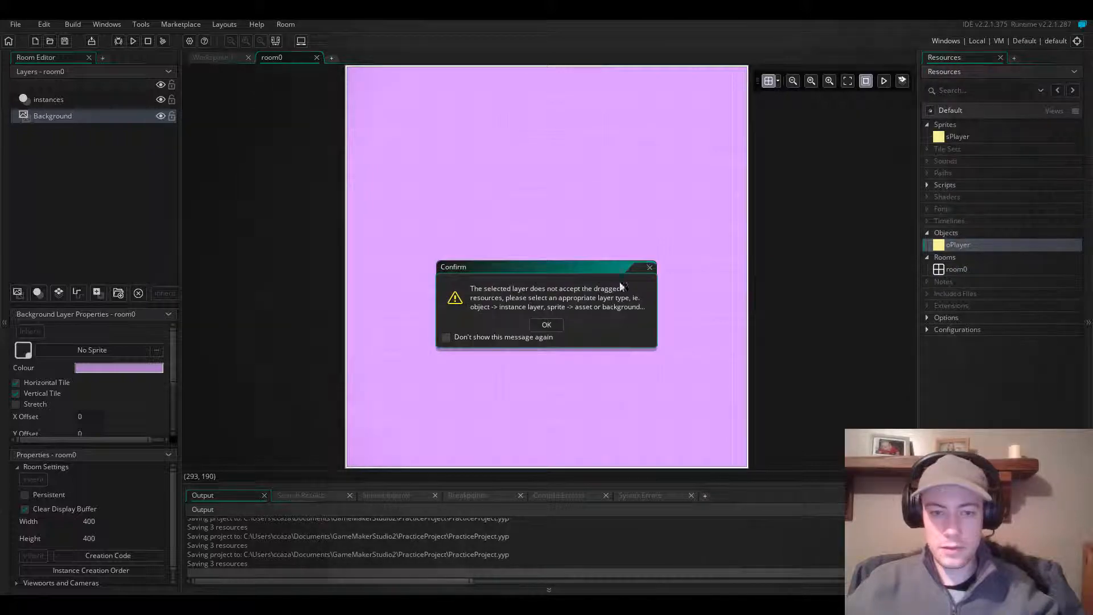
left_click(545, 325)
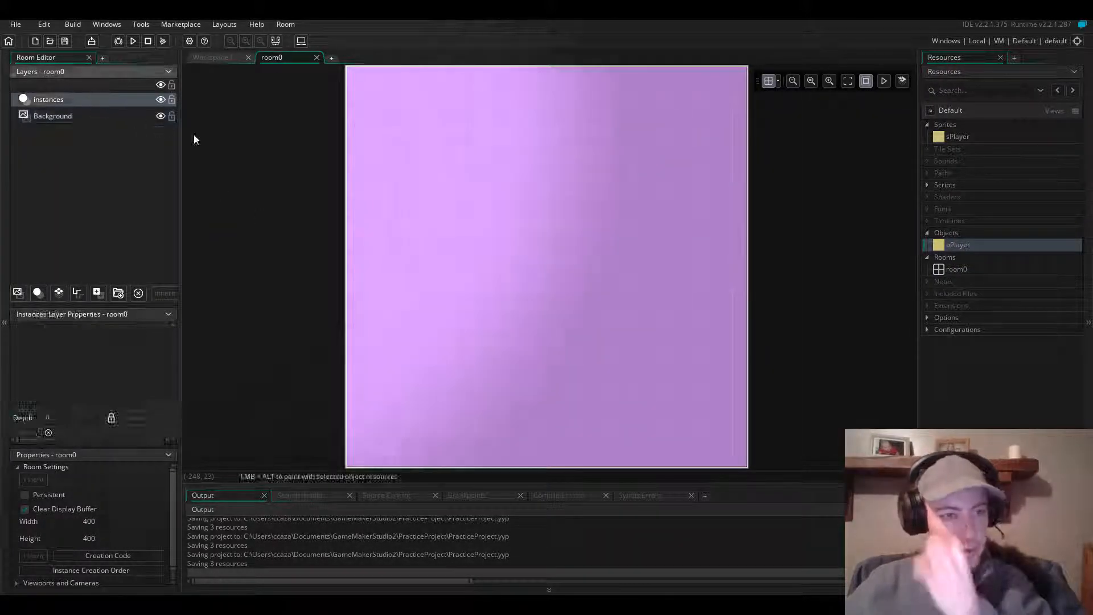
left_click(538, 260)
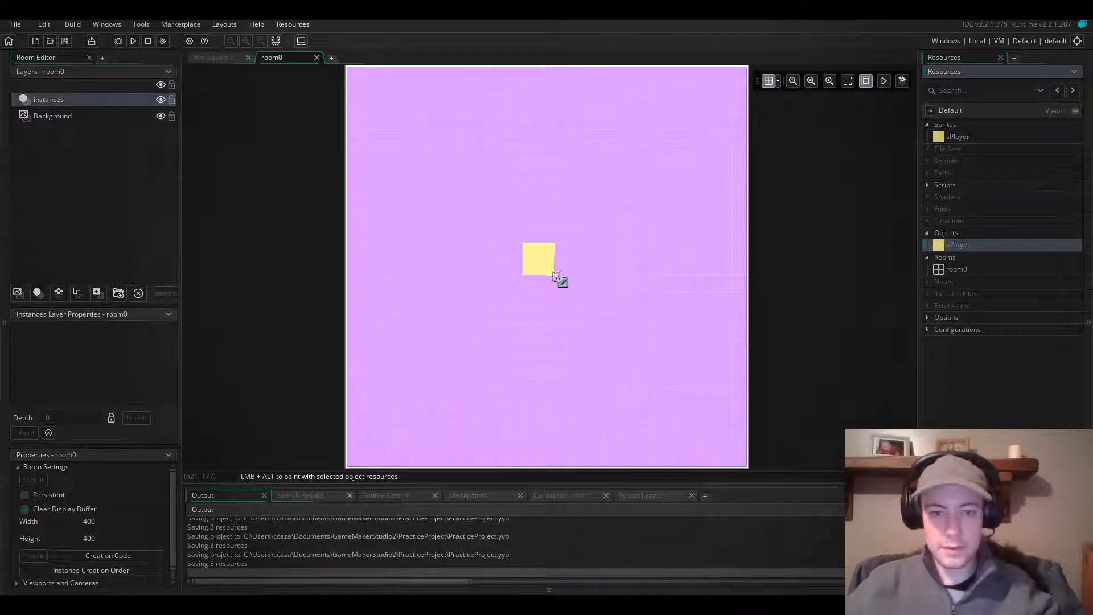
left_click(559, 279)
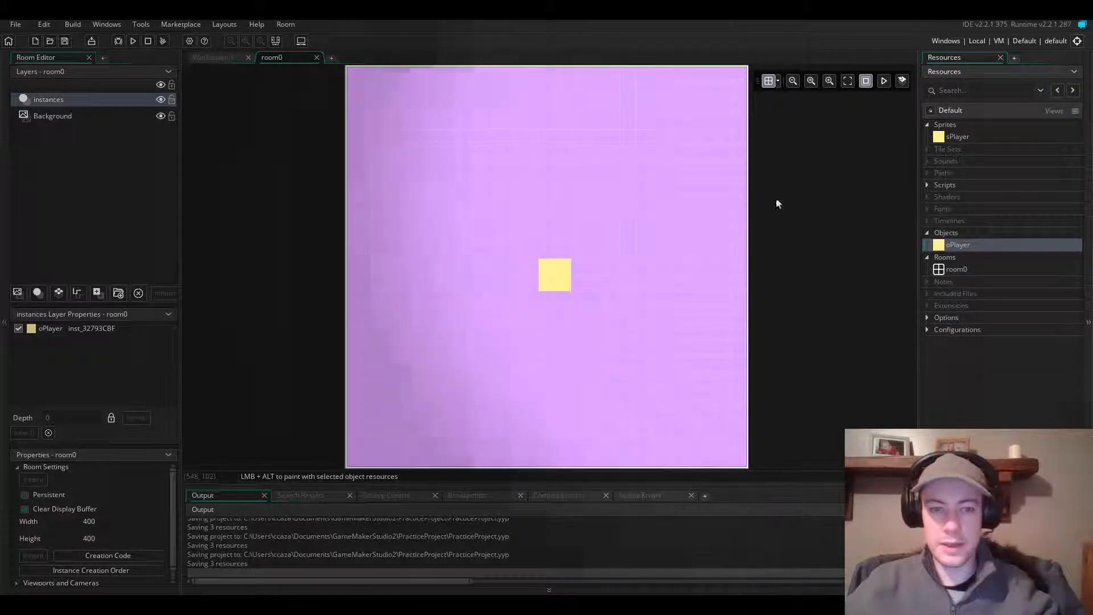
Build and run the game to test the player's movement.
left_click(132, 41)
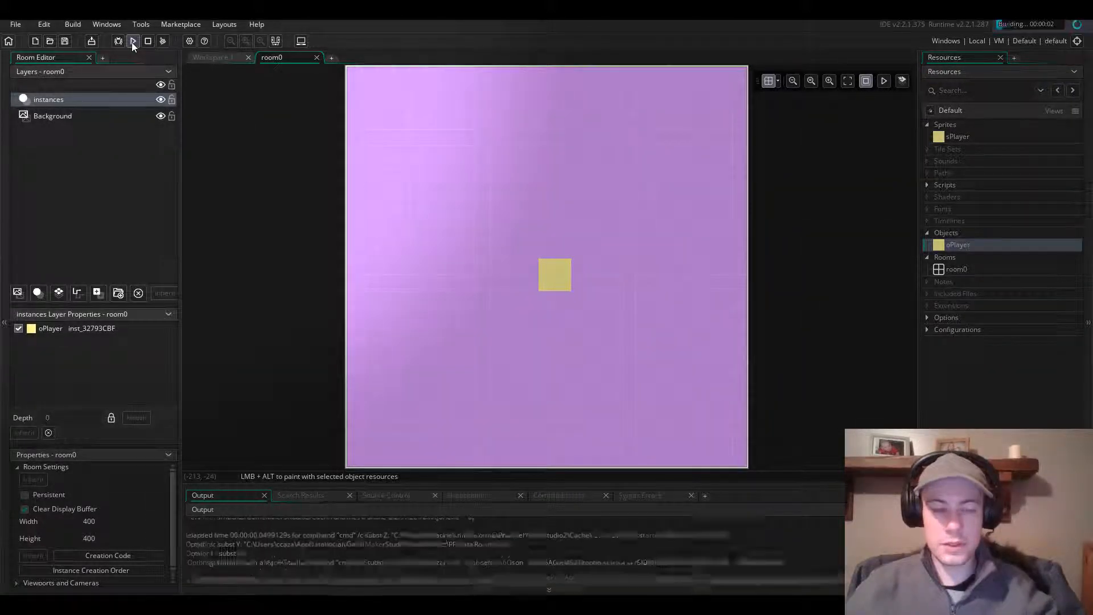
left_click(132, 41)
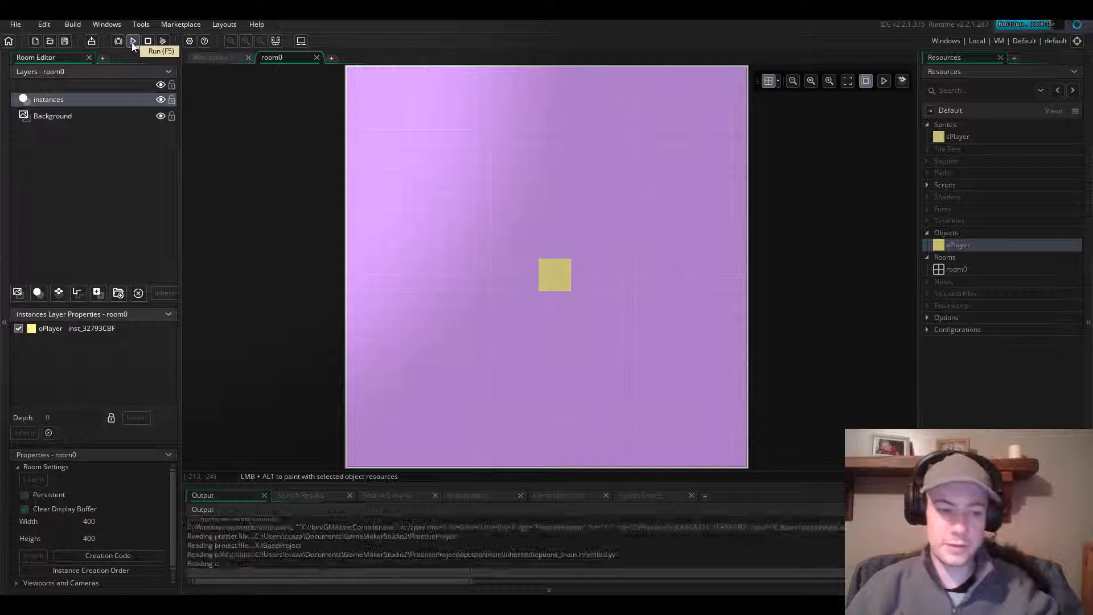
left_click(132, 41)
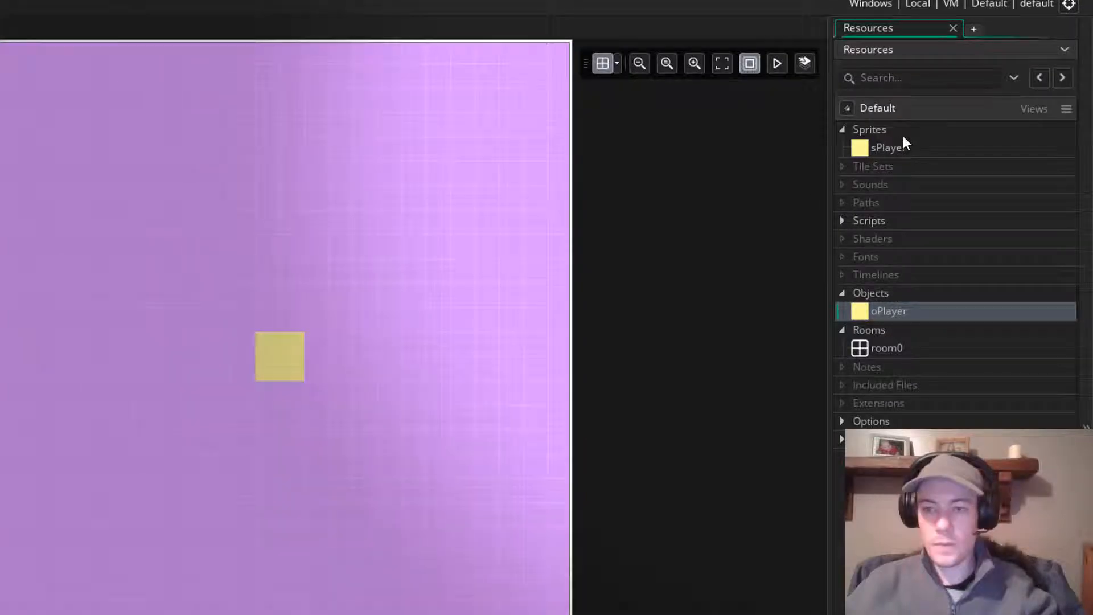
Create a grey-filled sprite named sWall.
double_click(890, 146)
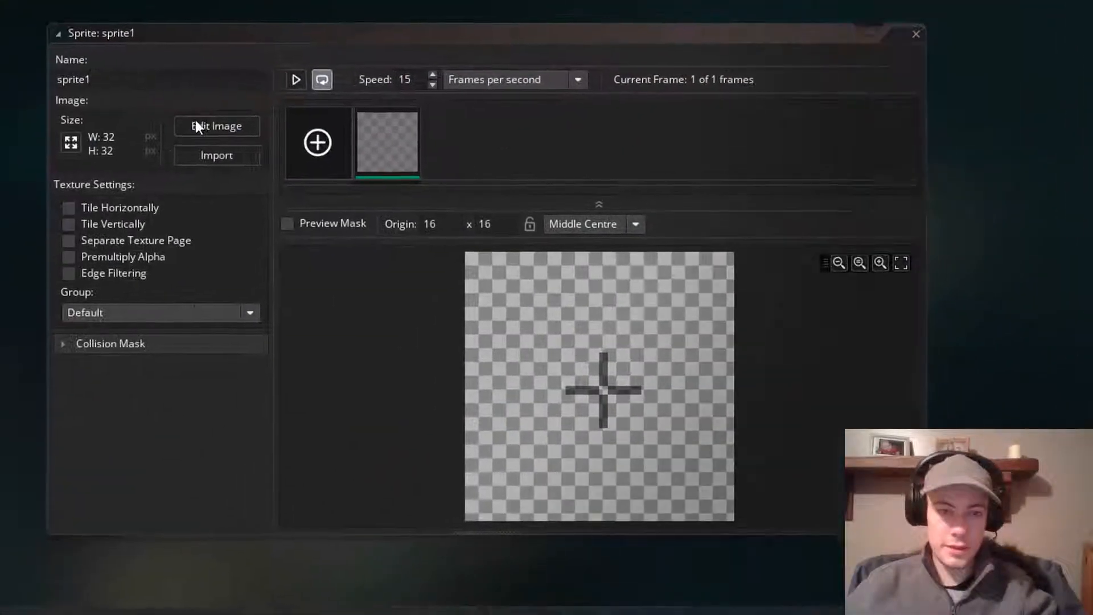
left_click(216, 126)
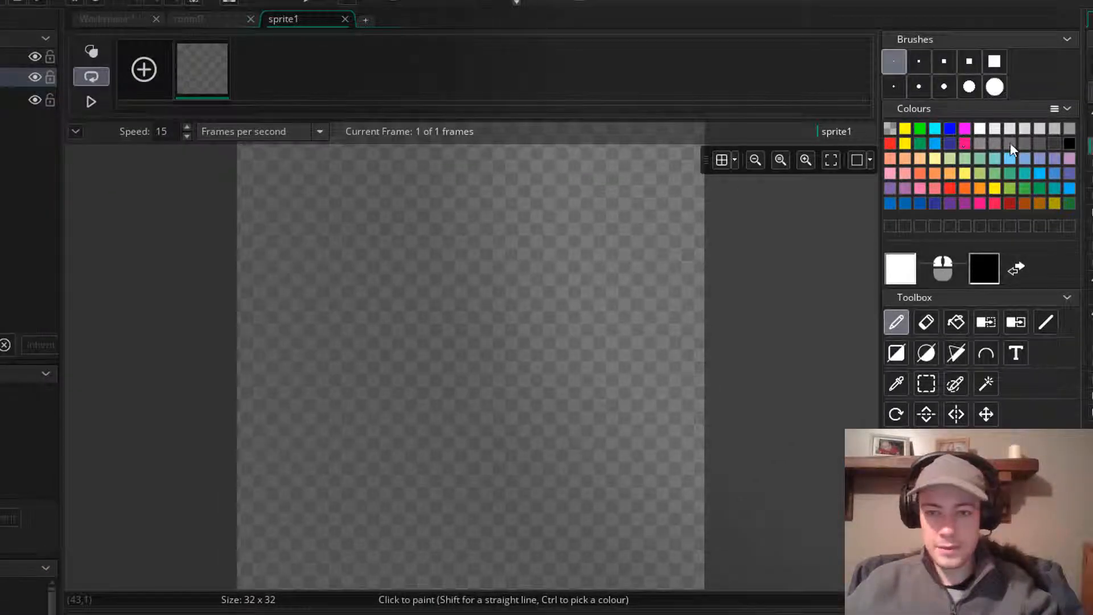
left_click(955, 323)
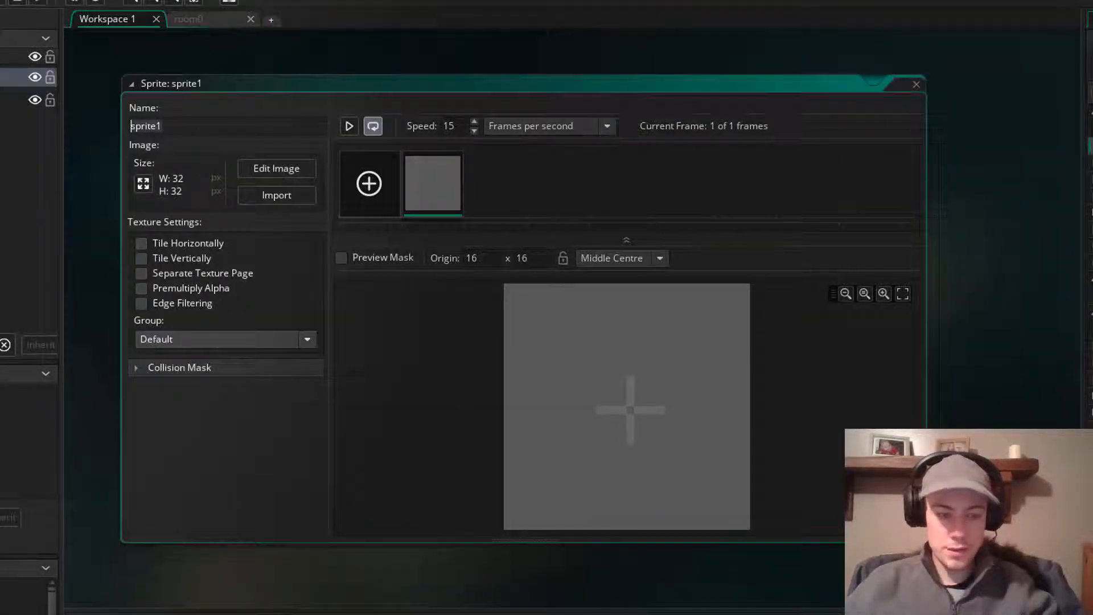
type("sWall")
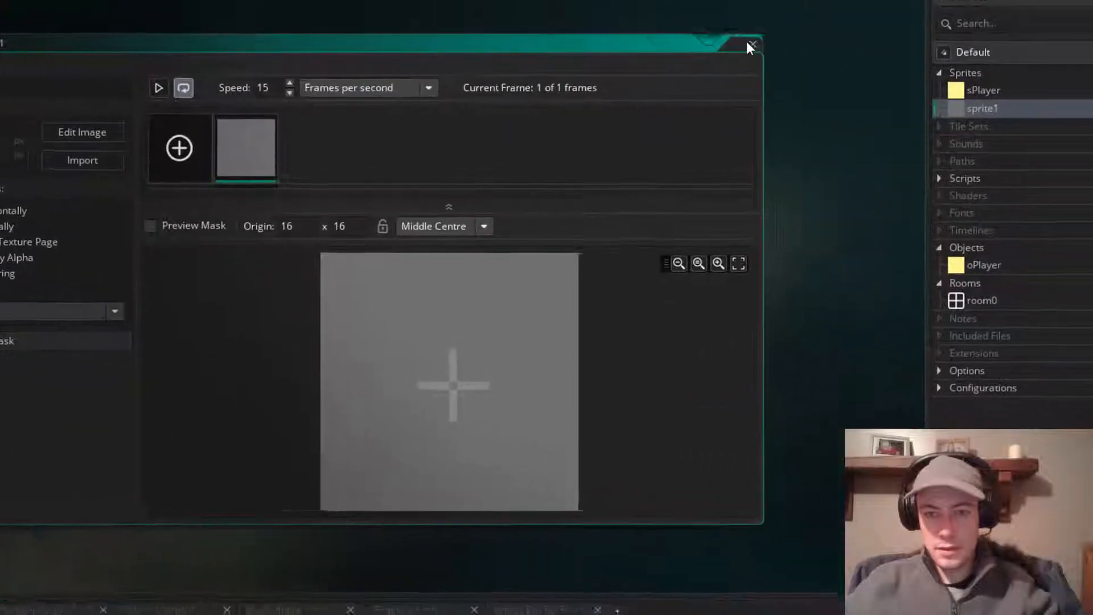
left_click(751, 44)
type("oWall")
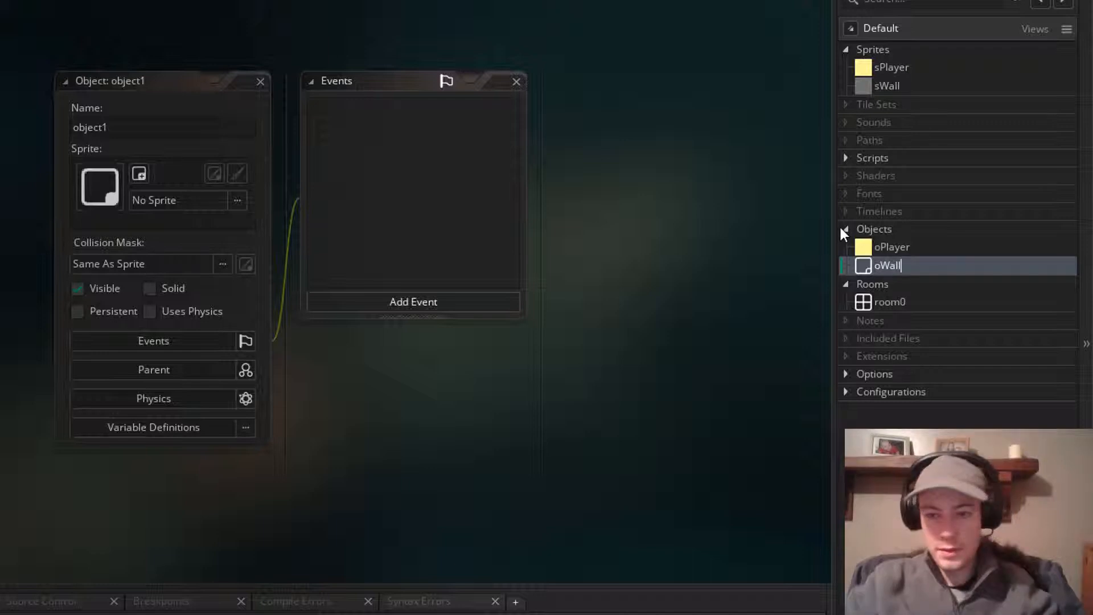
Assign the sWall sprite to the oWall object and finish its settings.
left_click(237, 201)
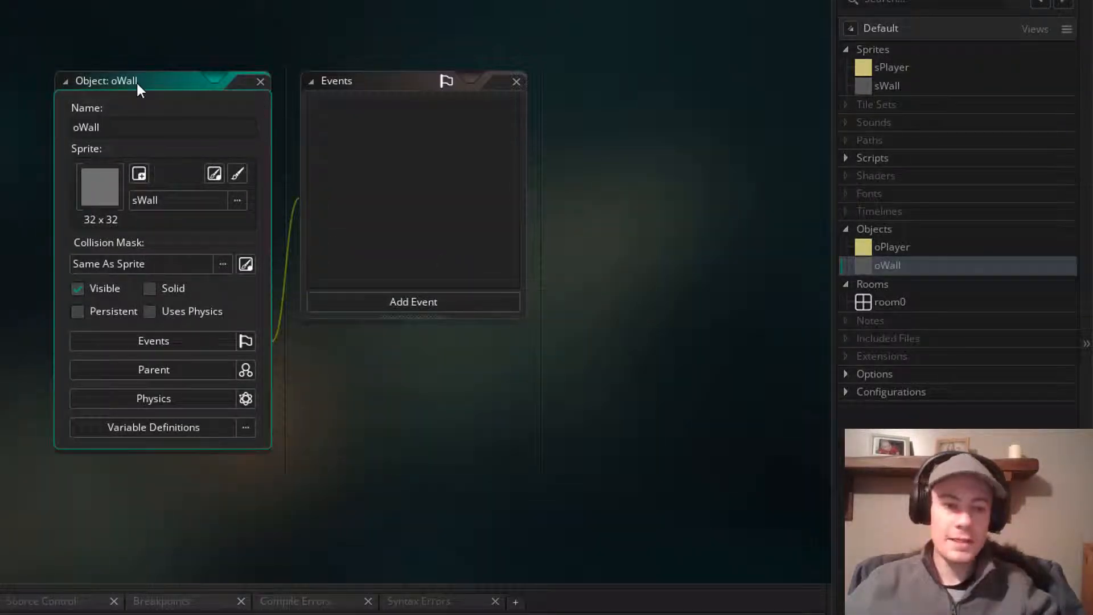
mouse_move(262, 85)
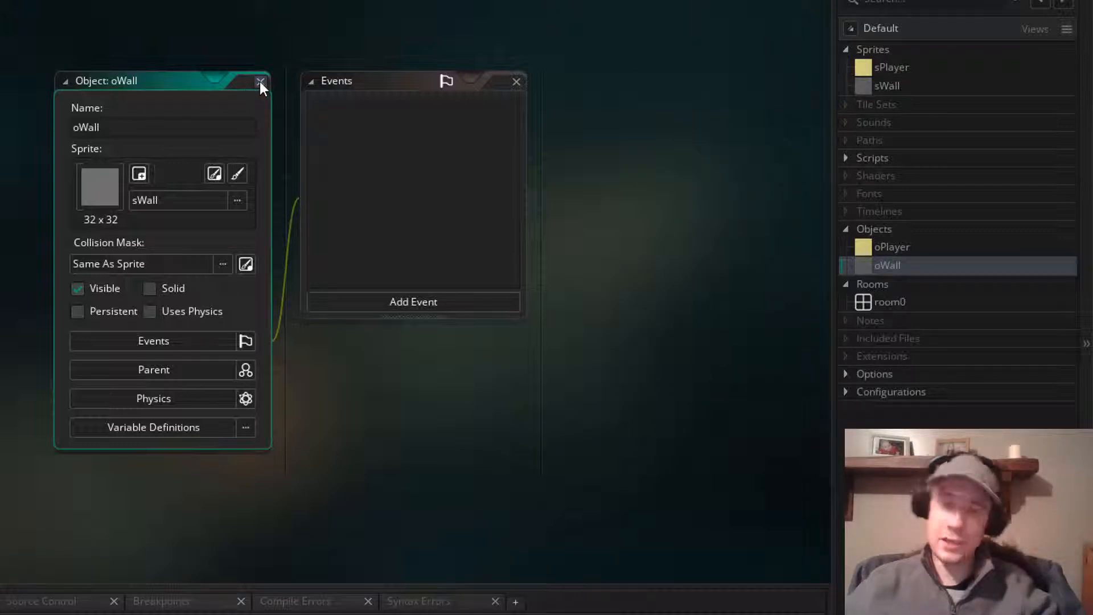
left_click(261, 81)
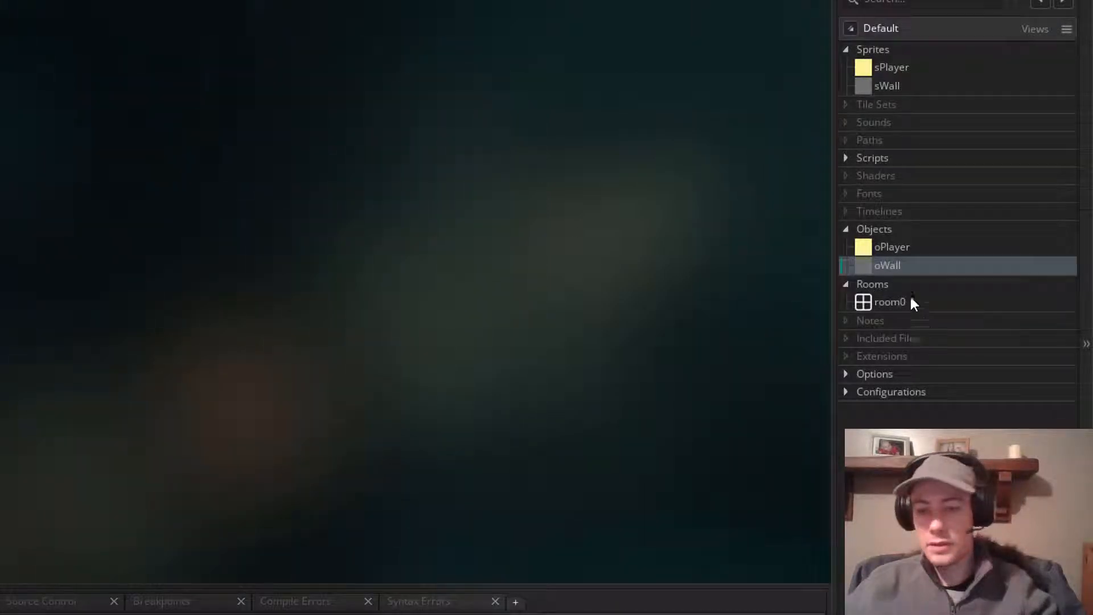
Place two columns of oWall instances flanking the player in room0, run a test, and return to oPlayer.
double_click(889, 302)
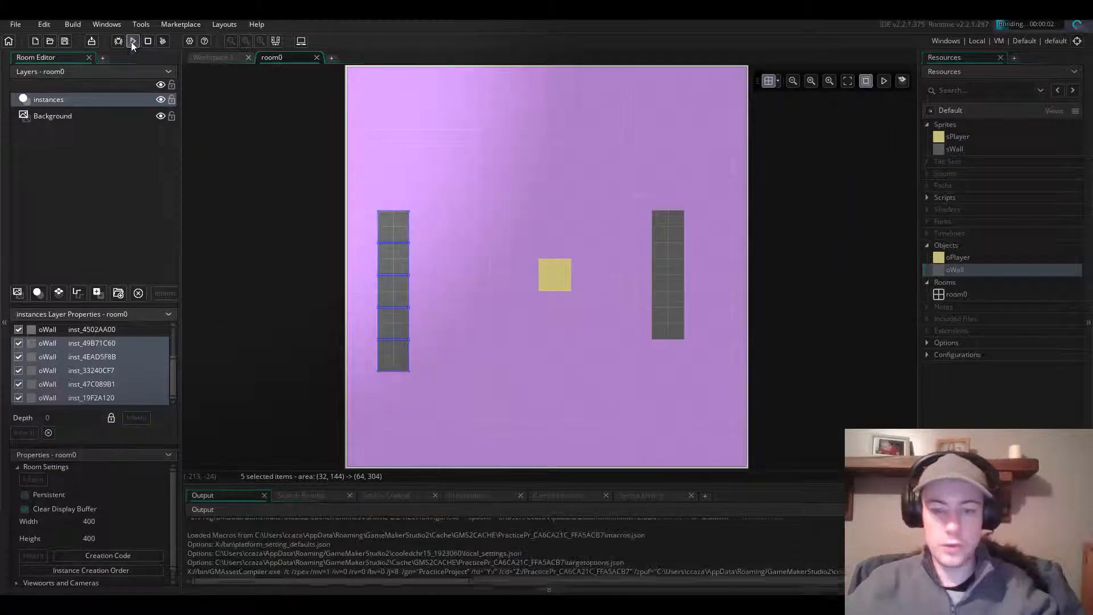
left_click(132, 41)
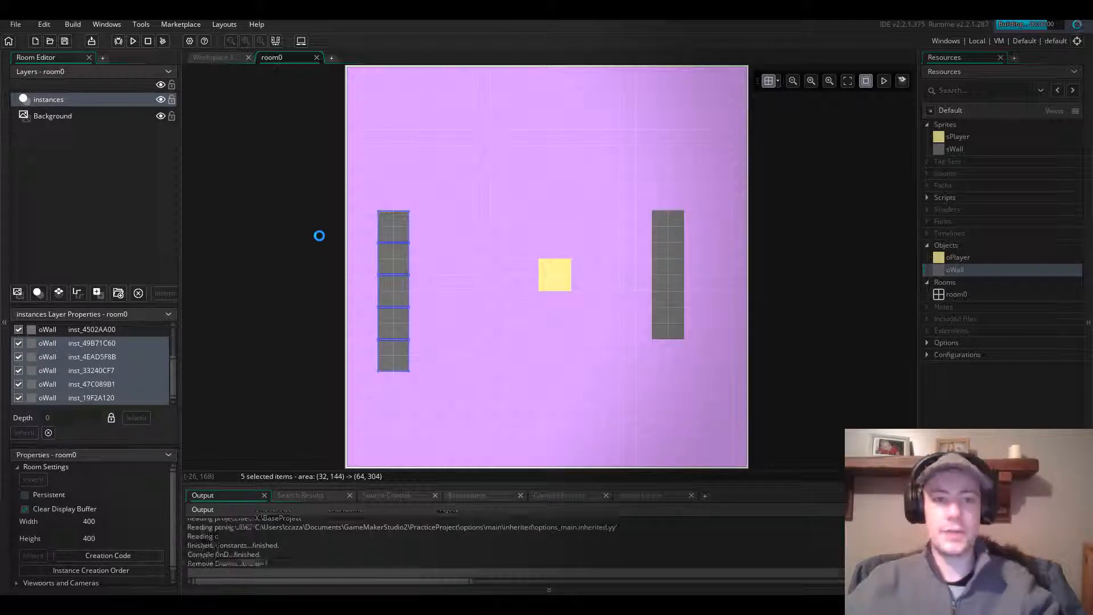
left_click(132, 41)
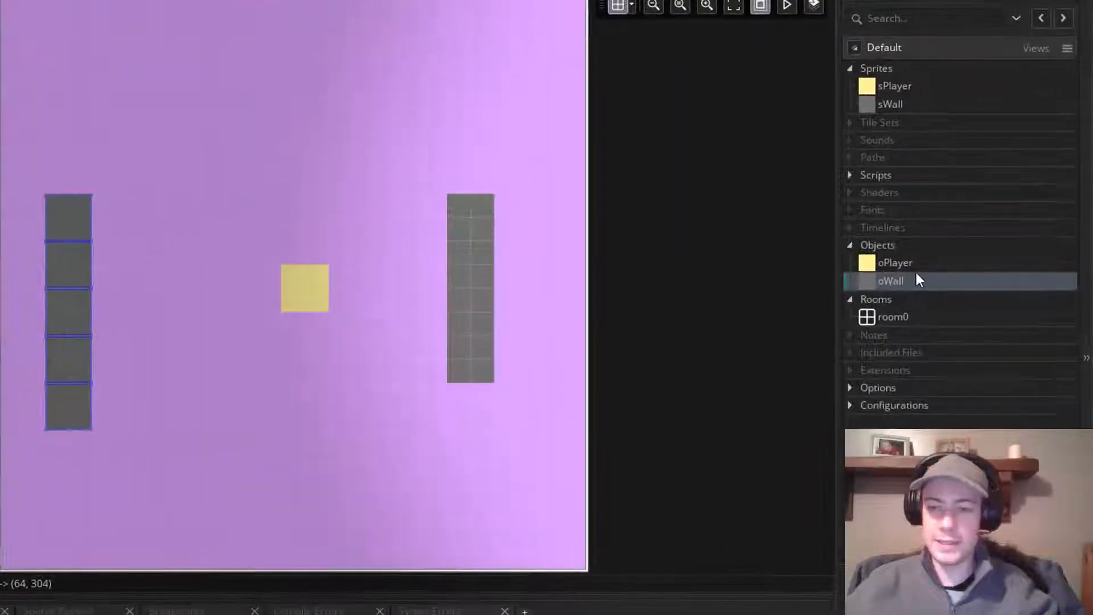
double_click(895, 263)
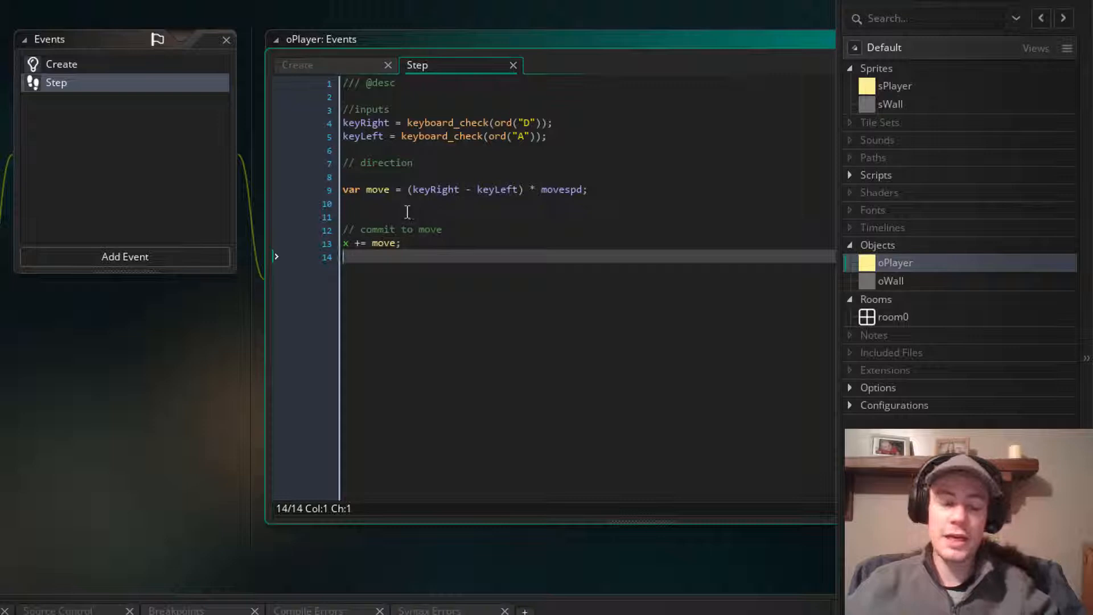
Add if place_meeting(x + move, y, oWall){ collision check above the commit-to-move line.
left_click(408, 216)
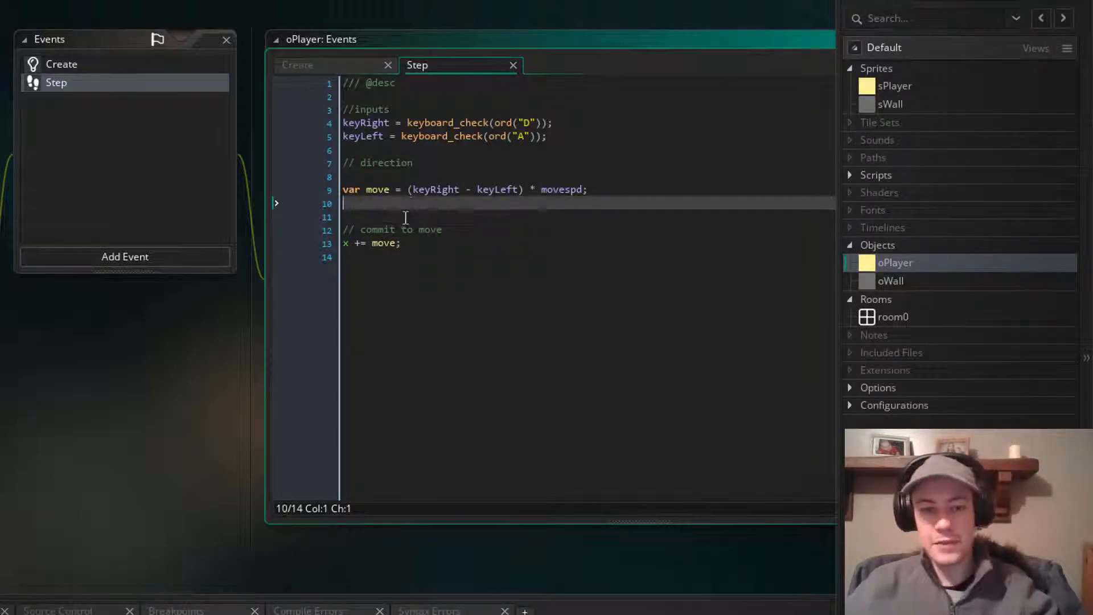
key("Down")
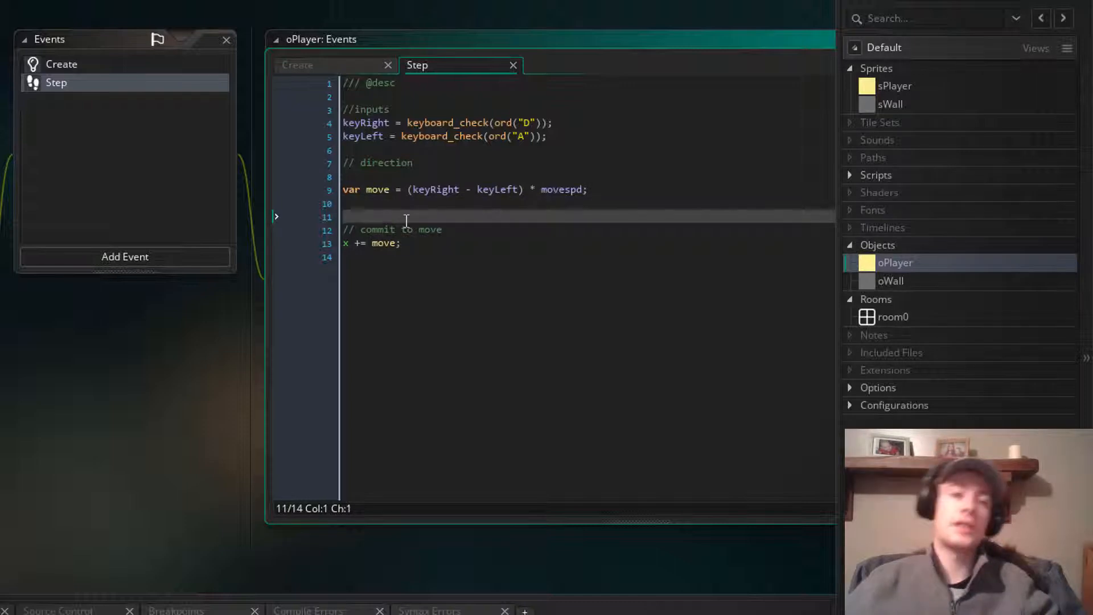
left_click(588, 189)
type("// collision check")
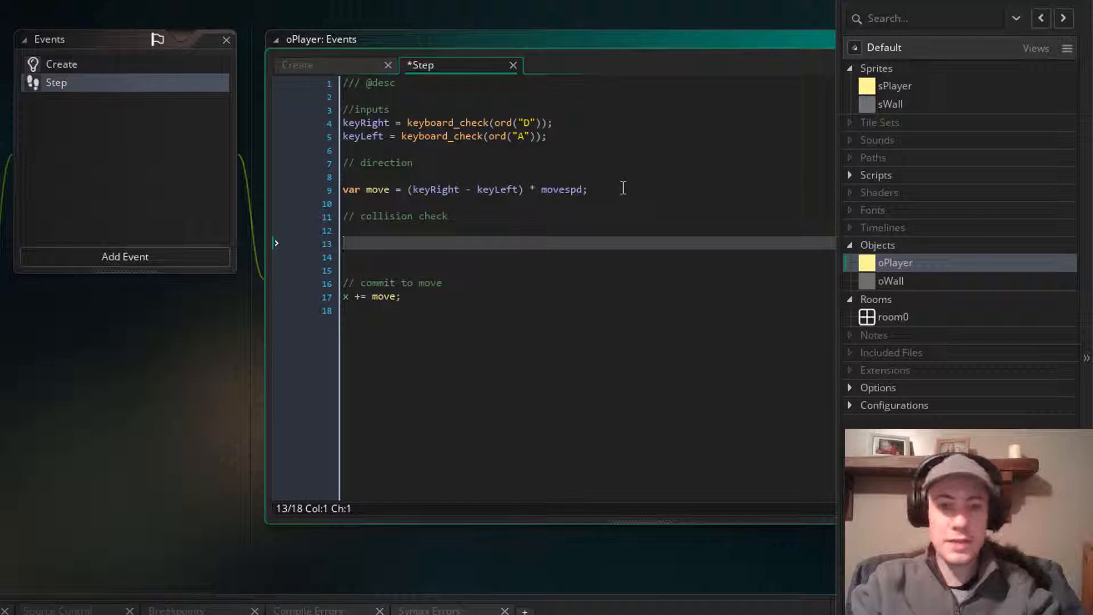
type("if place")
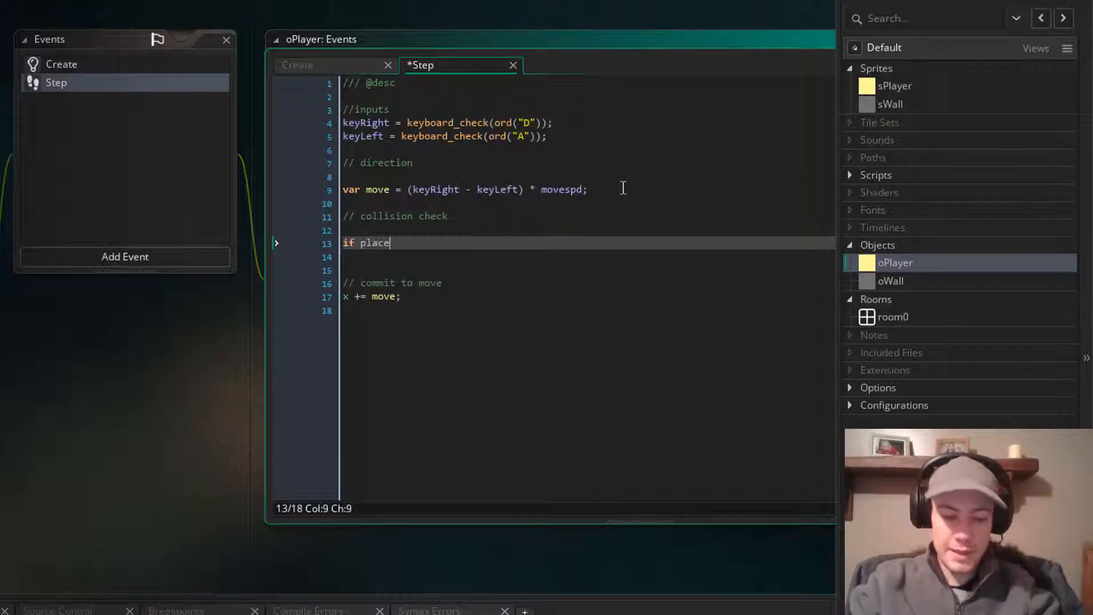
type("_meeting(")
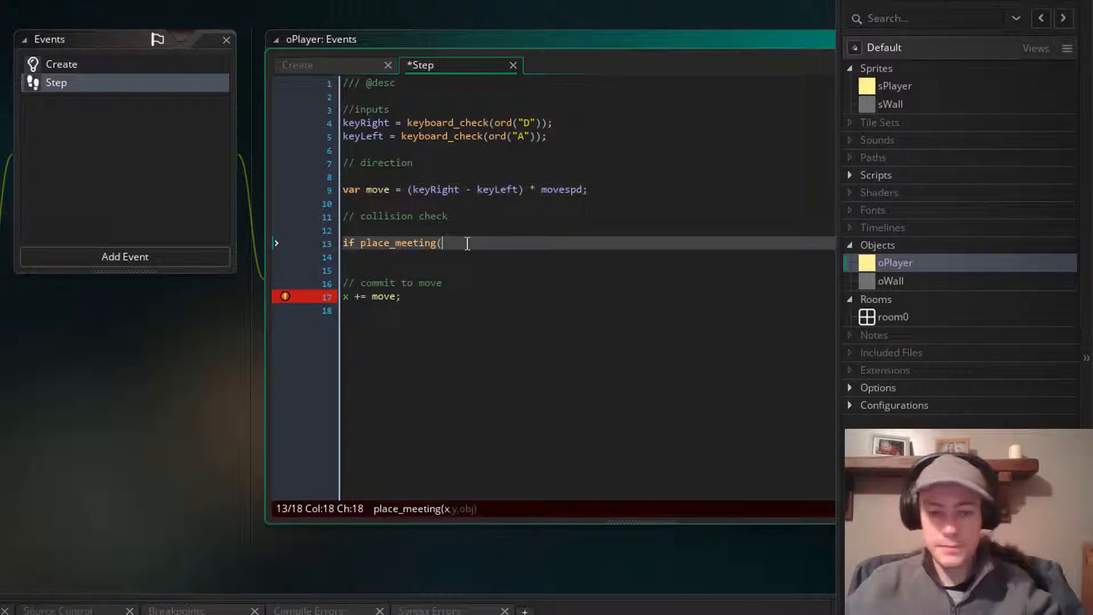
type("x + move, y")
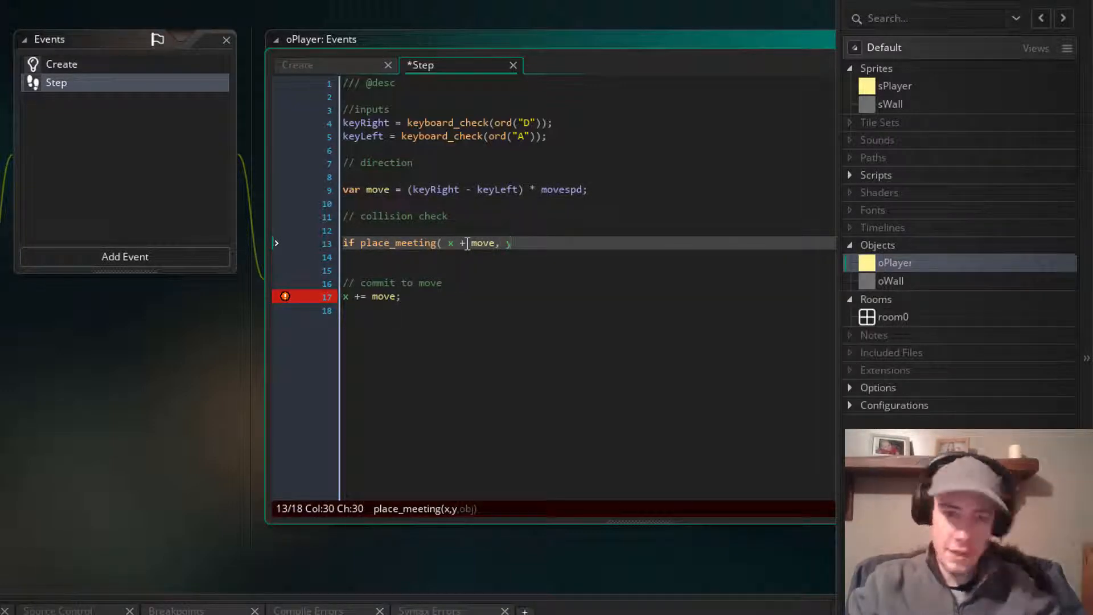
type(",")
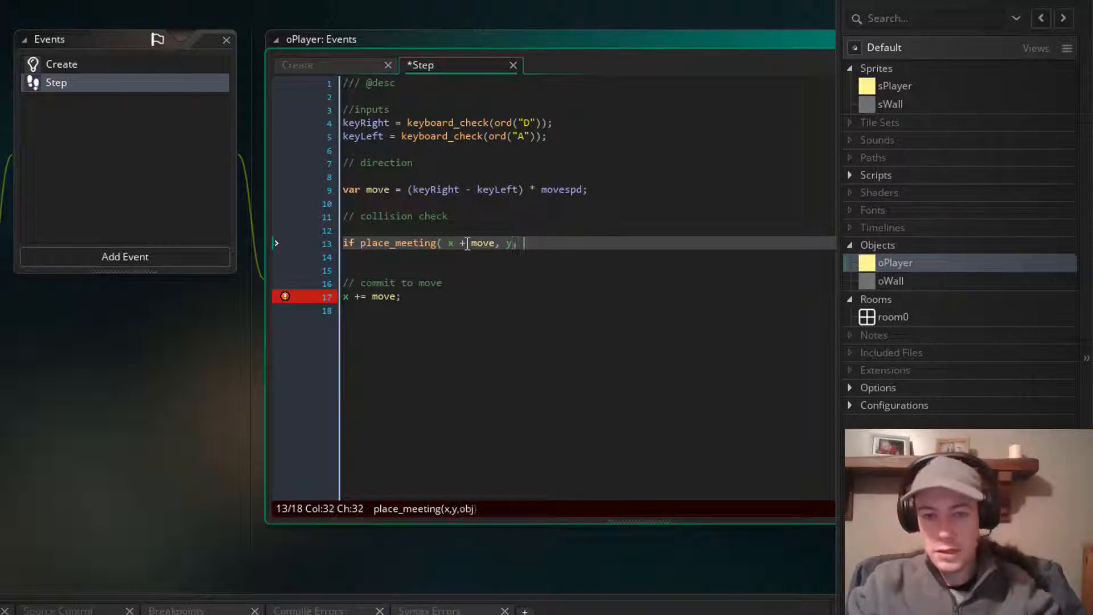
type("oWa")
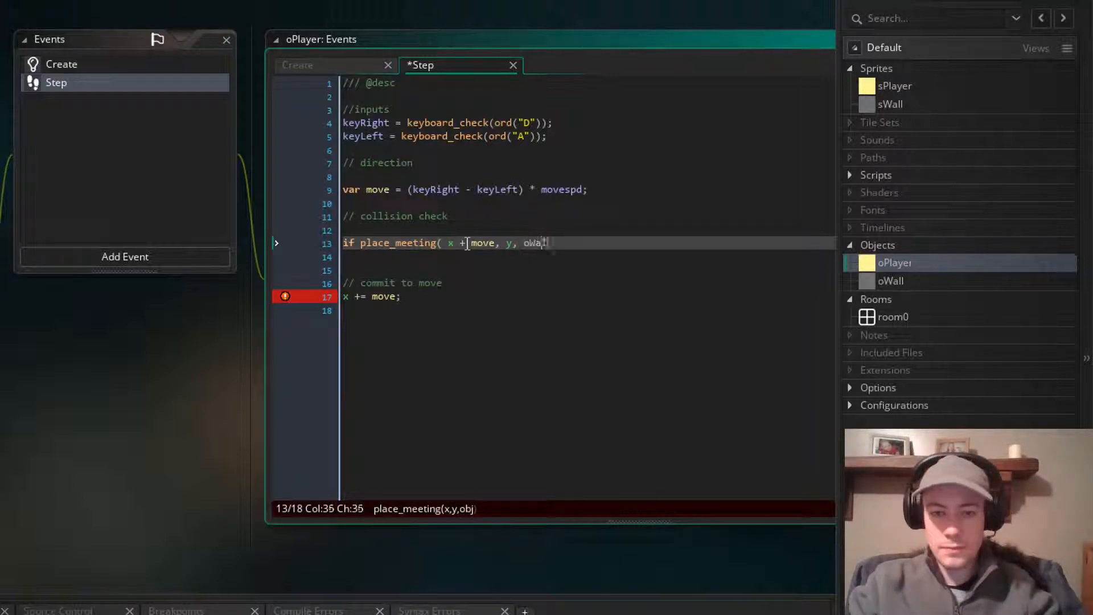
type("{")
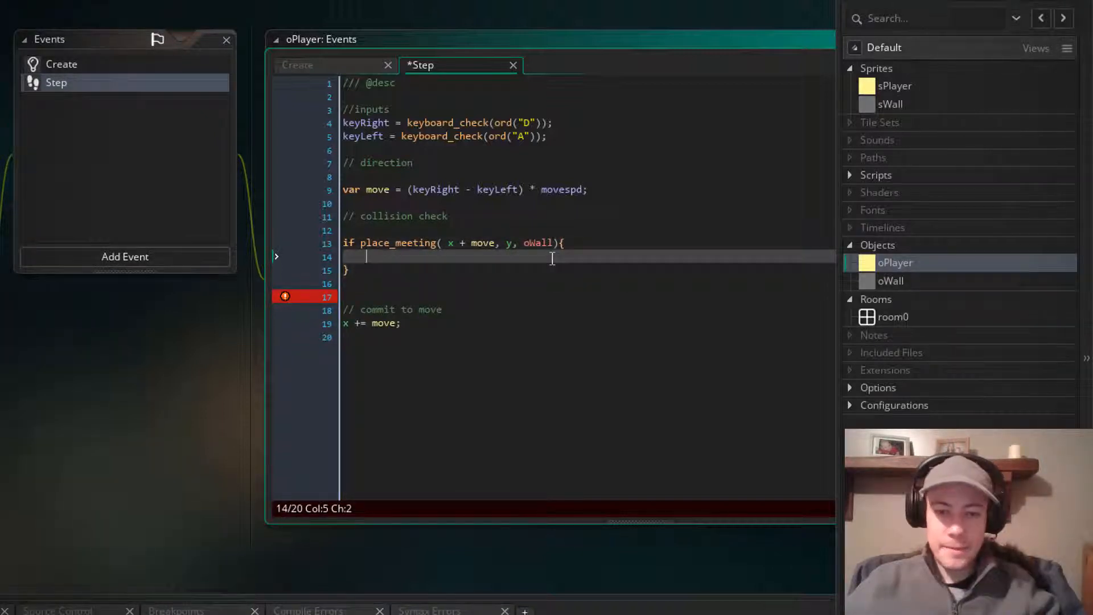
Set move = 0 inside the collision block so the player stops at walls.
left_click(510, 243)
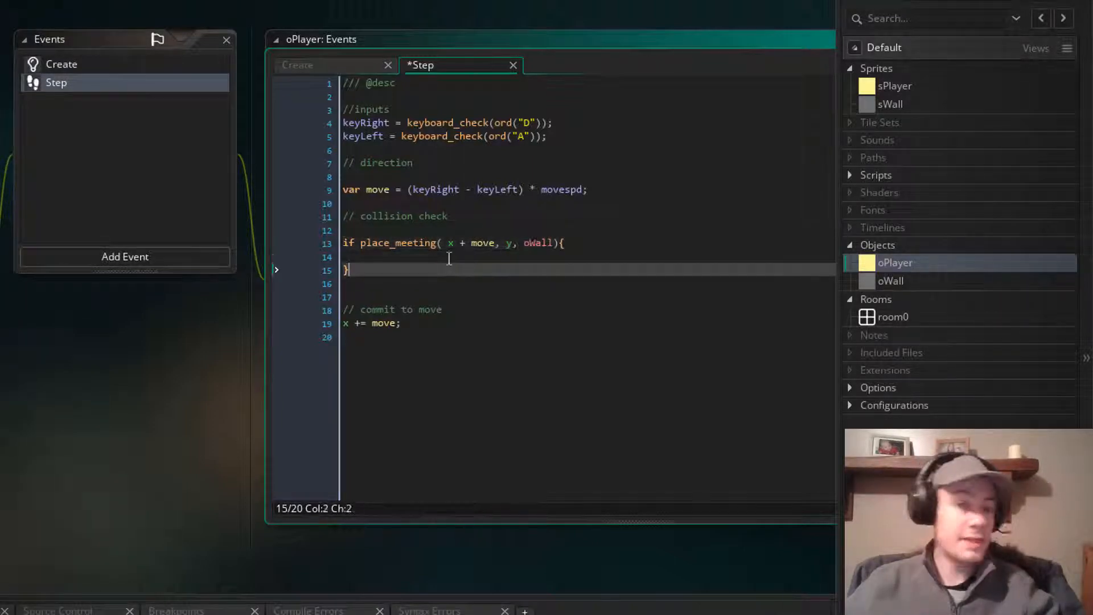
type("move = 0;")
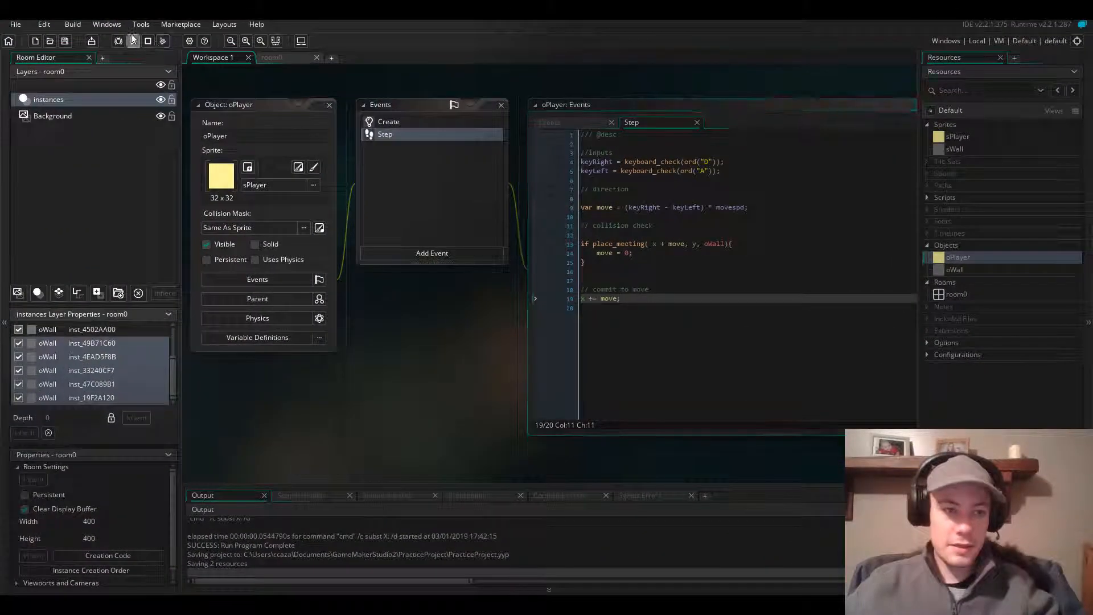
Run the game, watch the yellow player halt short of the grey wall, then close the game window.
left_click(132, 41)
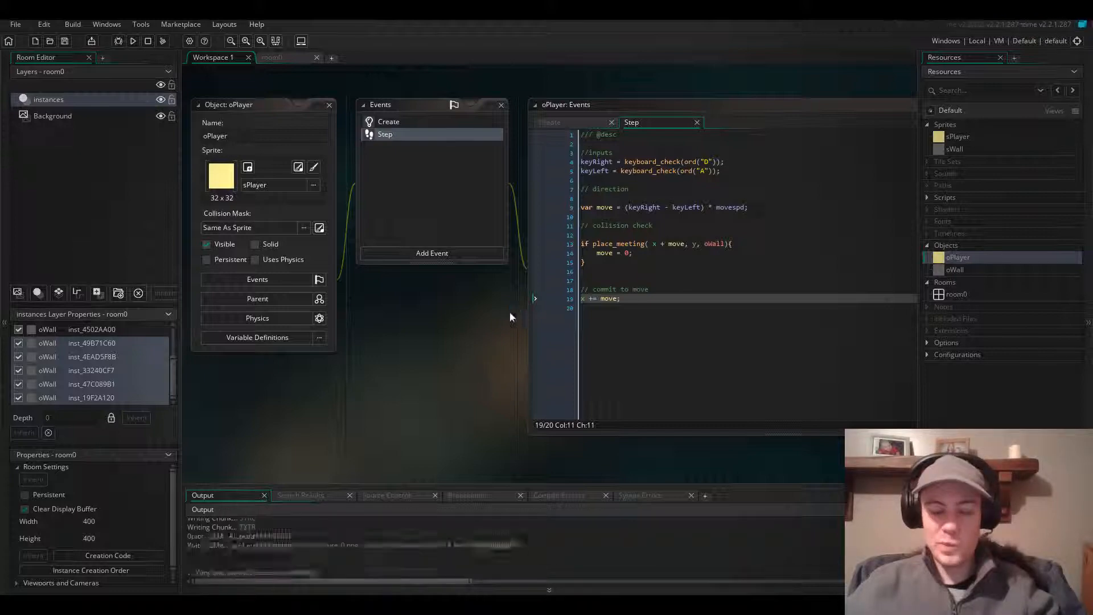
left_click(132, 41)
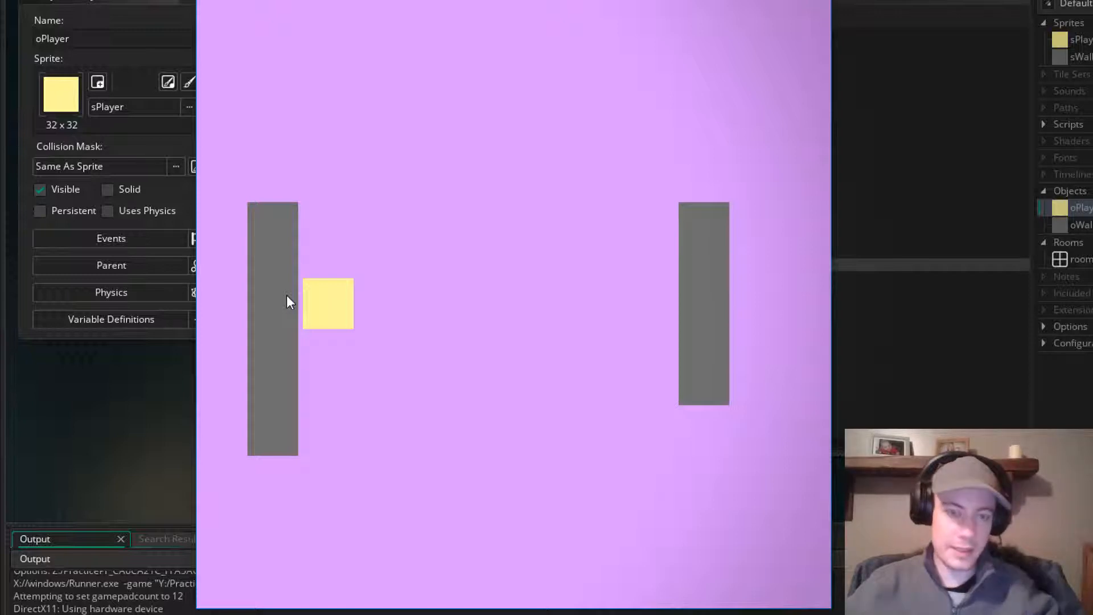
mouse_move(293, 328)
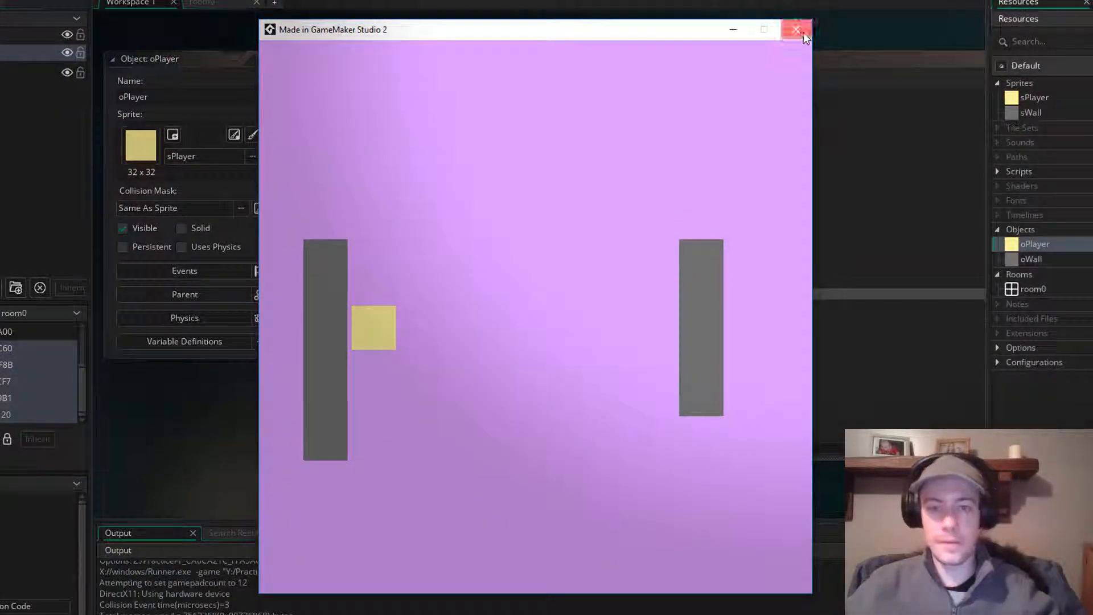
left_click(796, 29)
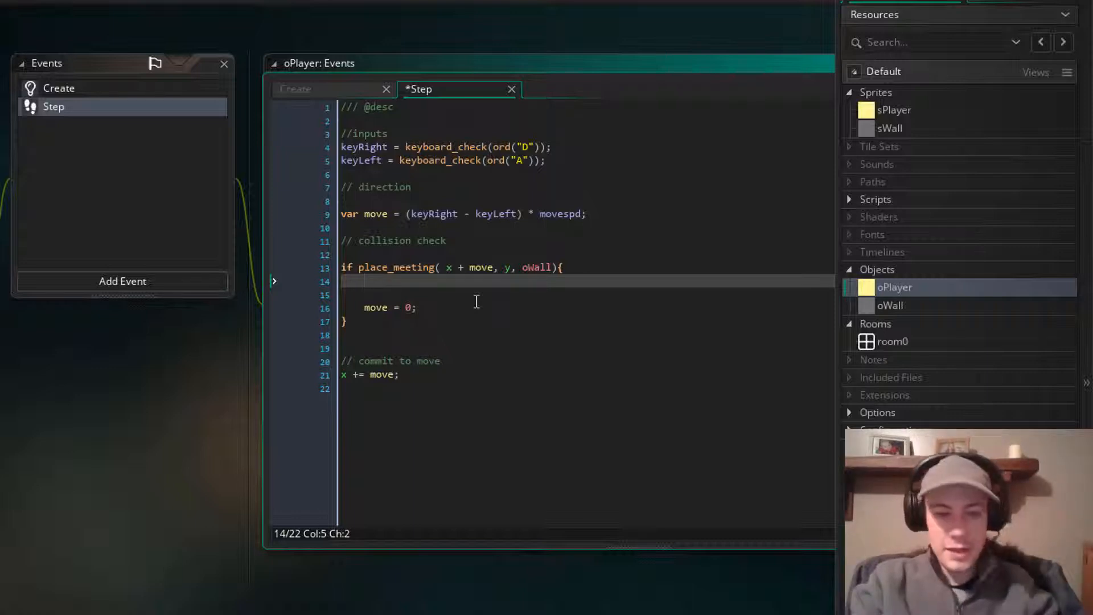
Write the nested check if !place_meeting(x + sign(move), y, oWall) inside the collision block.
type("if !pla")
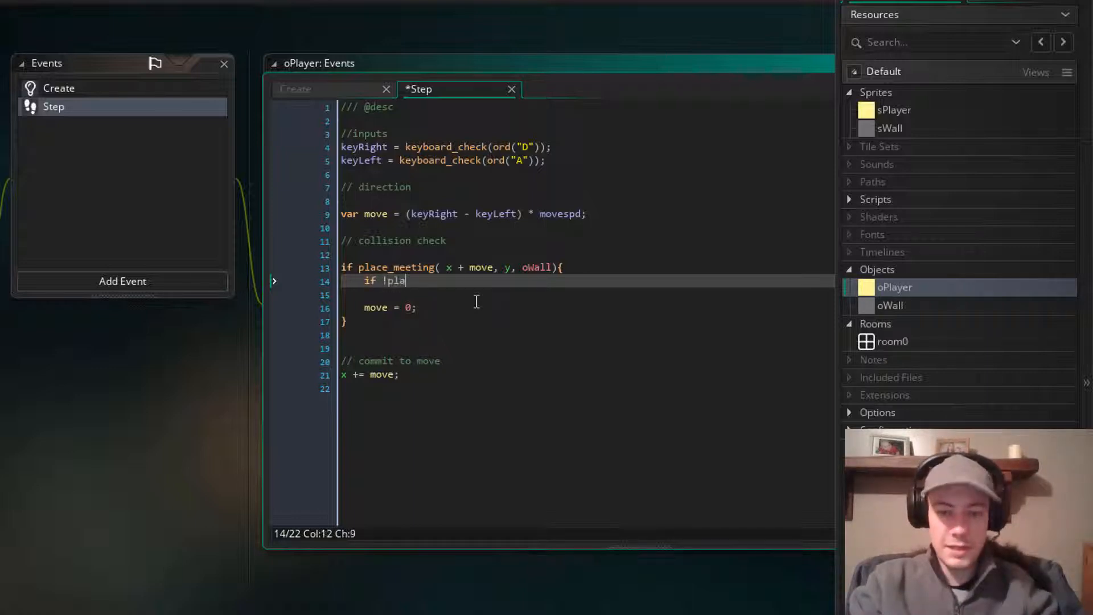
type("ce_meeting")
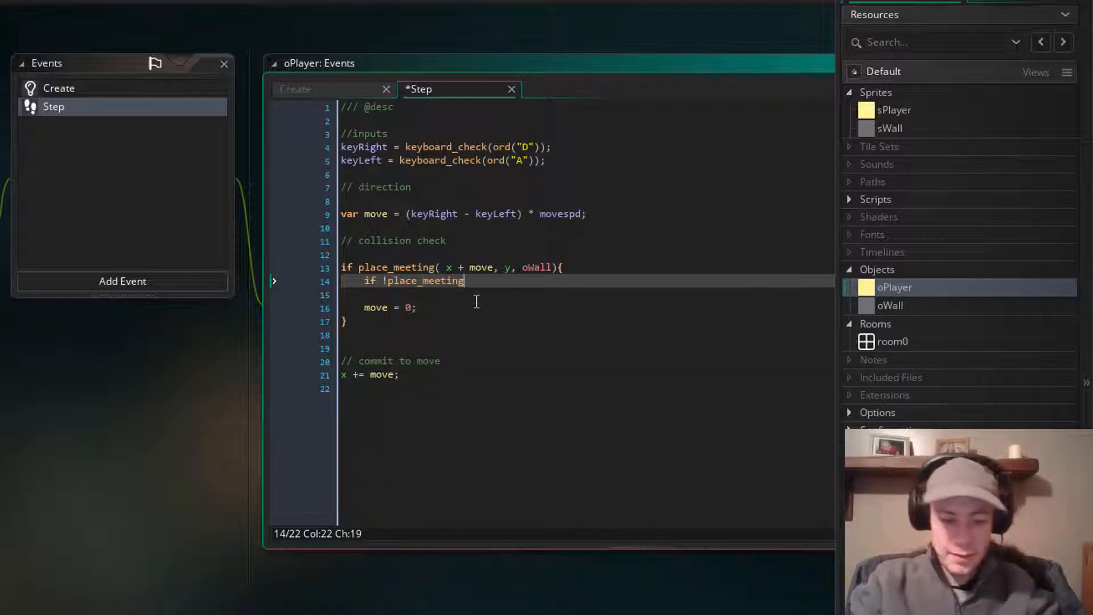
type("( x +")
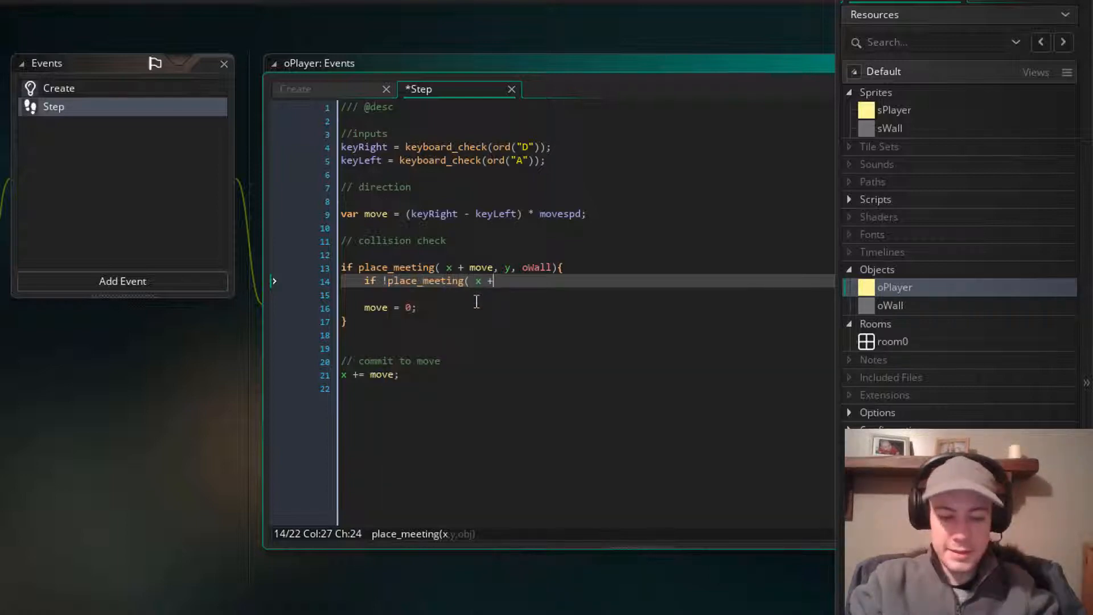
type("sign(m")
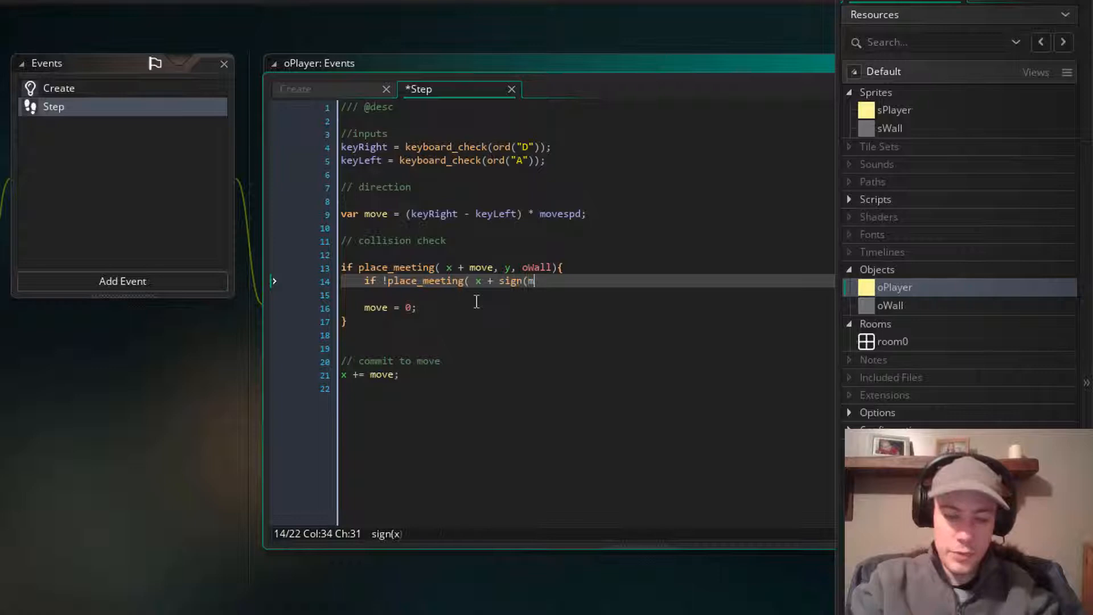
type("ove)")
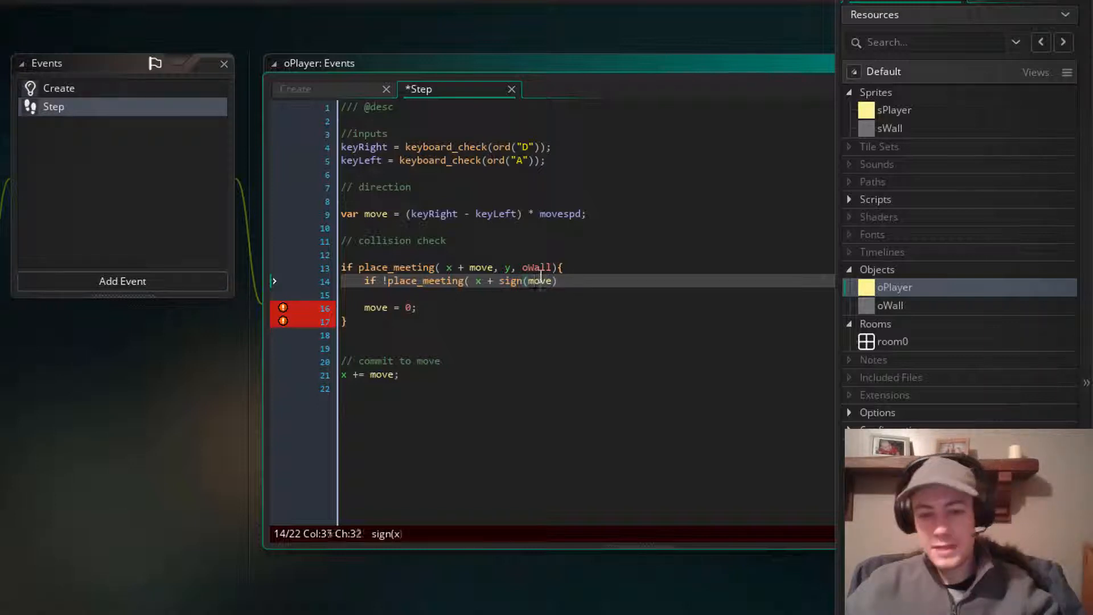
double_click(526, 281)
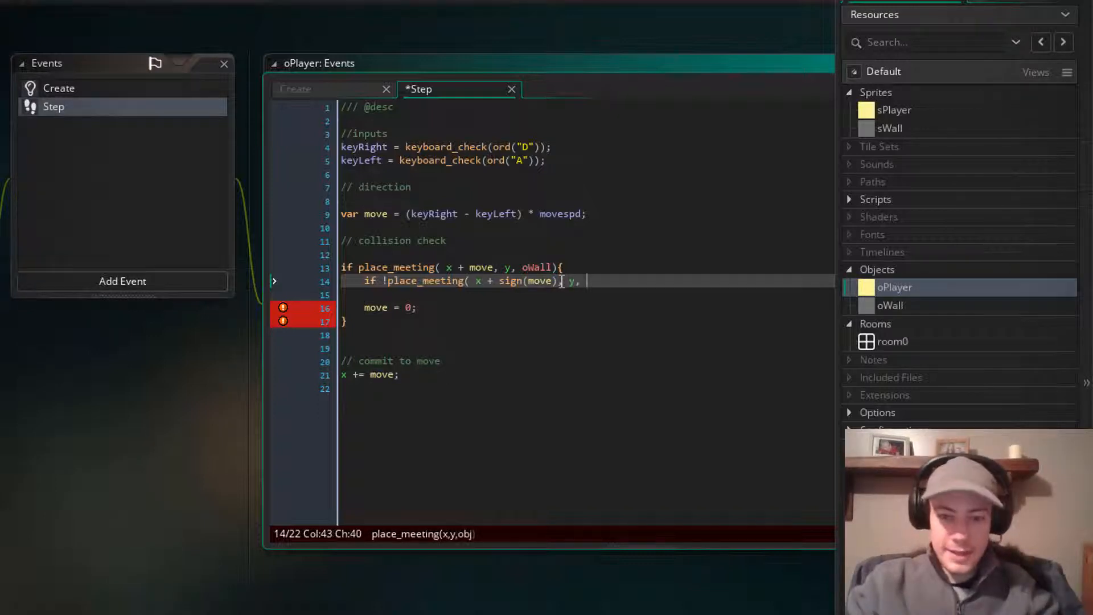
type("oWall){")
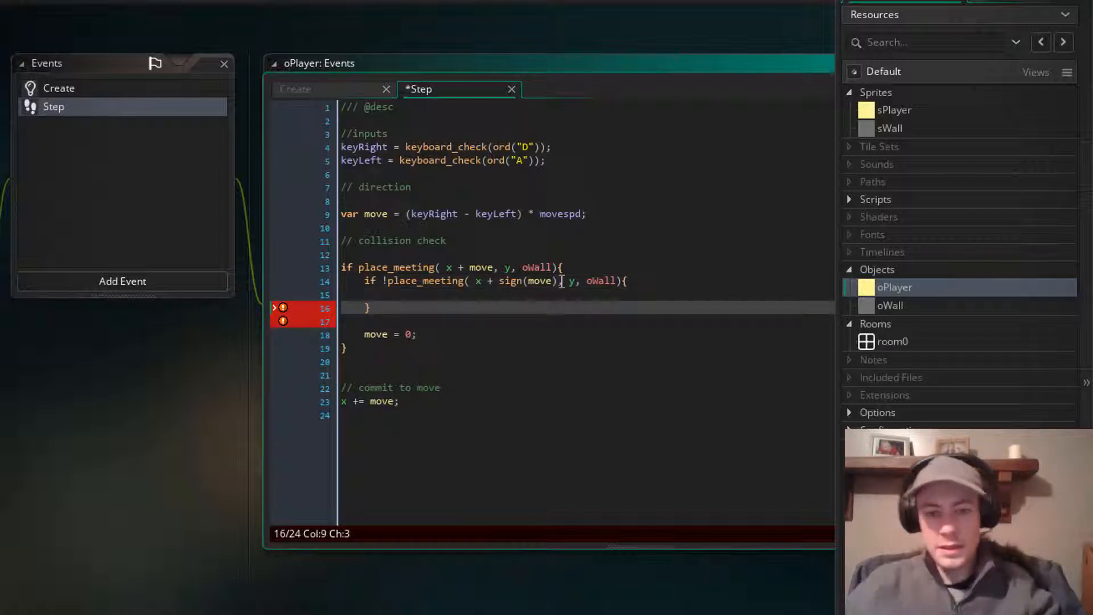
left_click(424, 280)
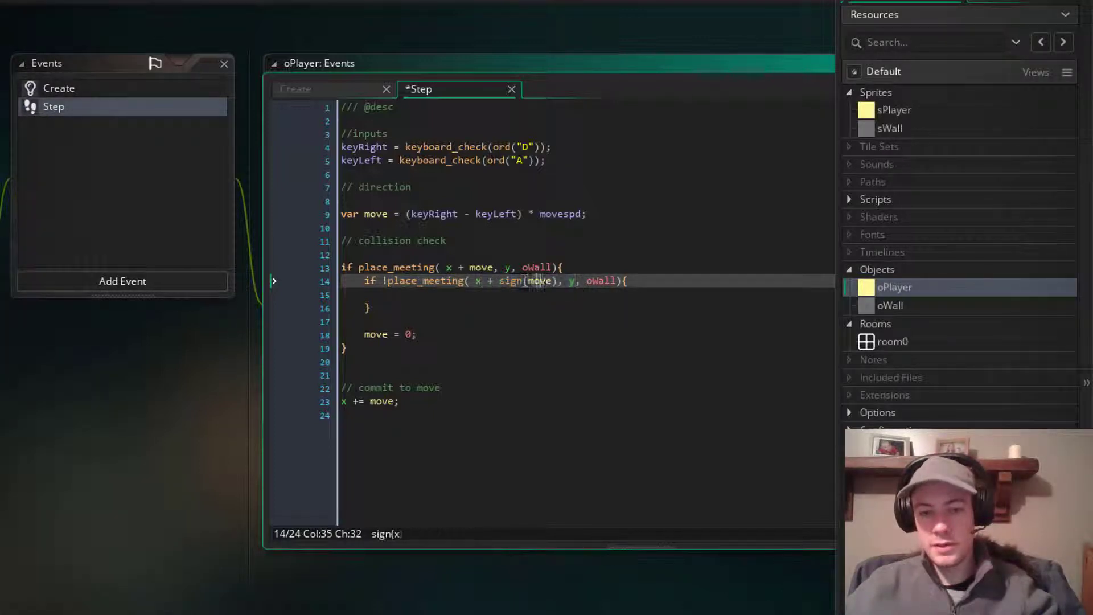
Inside the new inner block, add x += sign(move); to step the player one pixel toward the wall.
left_click(519, 293)
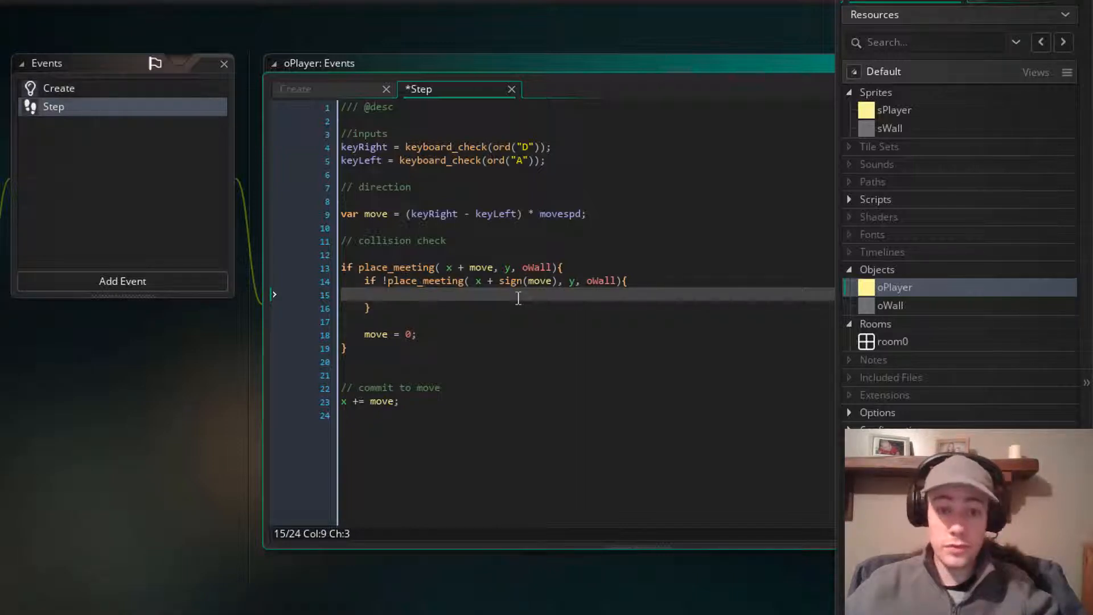
type("x")
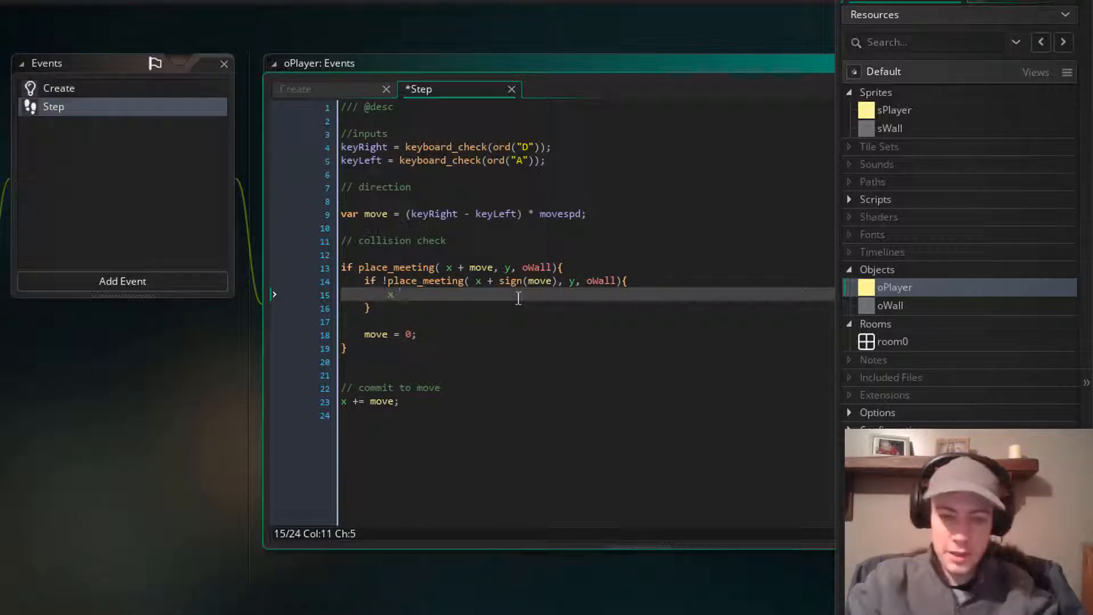
type("+=")
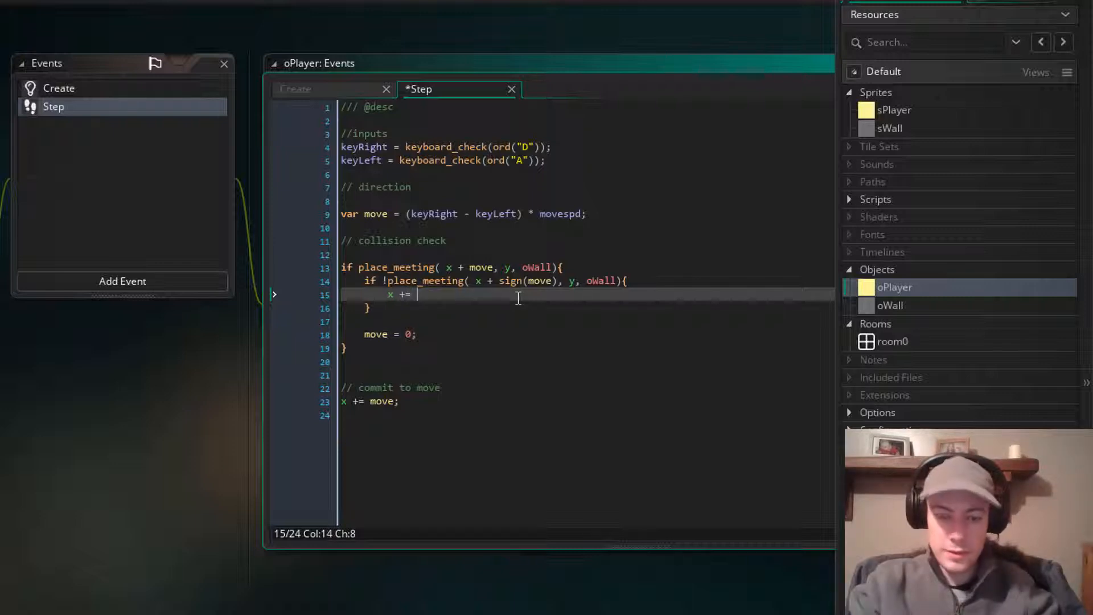
type("sign(move")
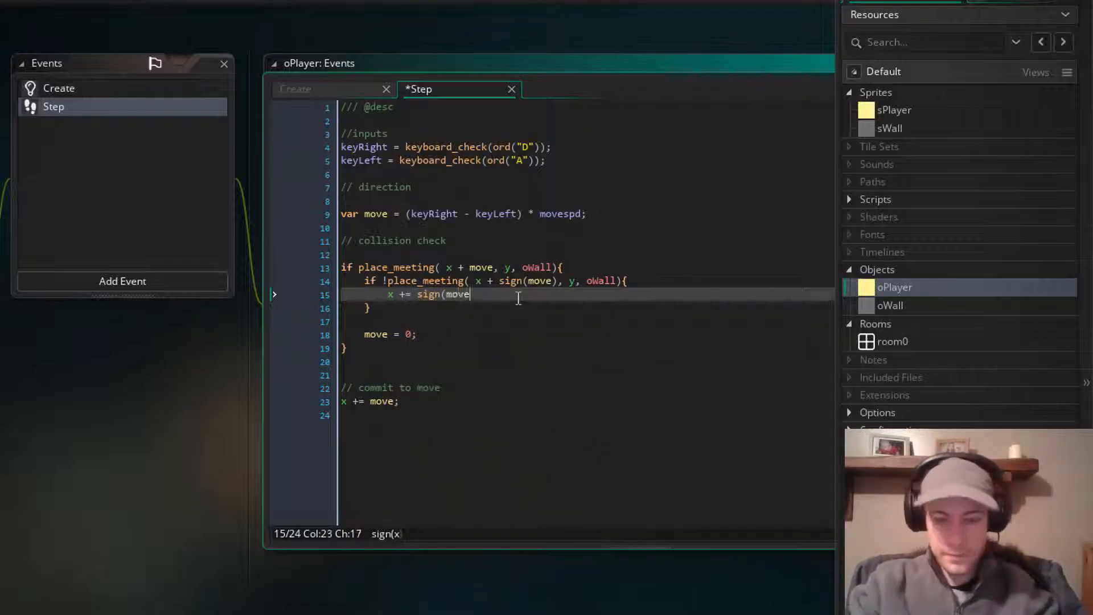
type(");")
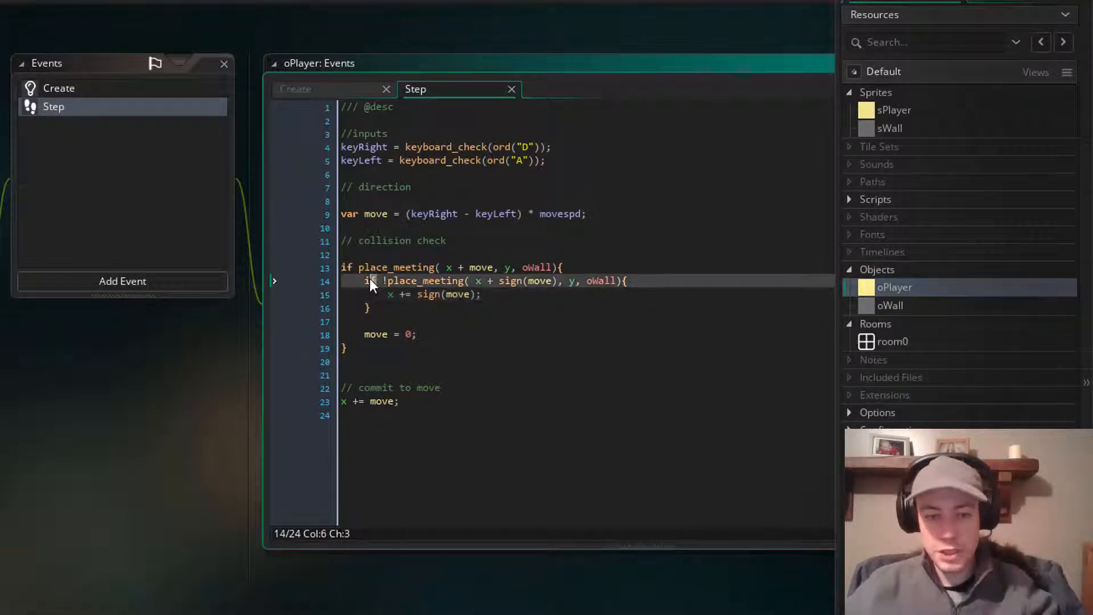
Change the inner if to a while loop and start a build to test it.
type("whi")
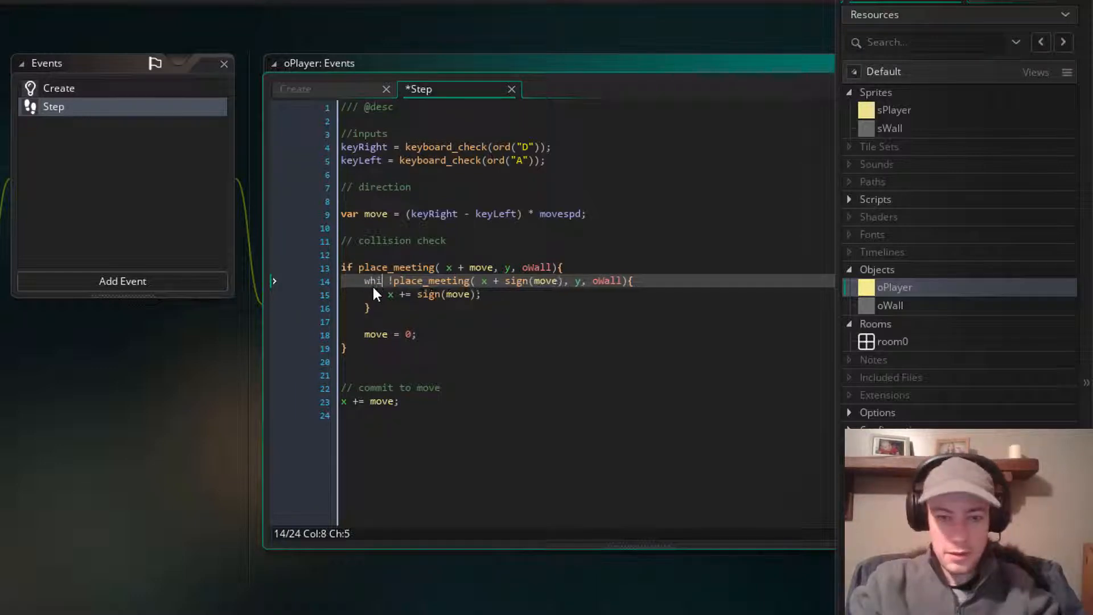
type("le")
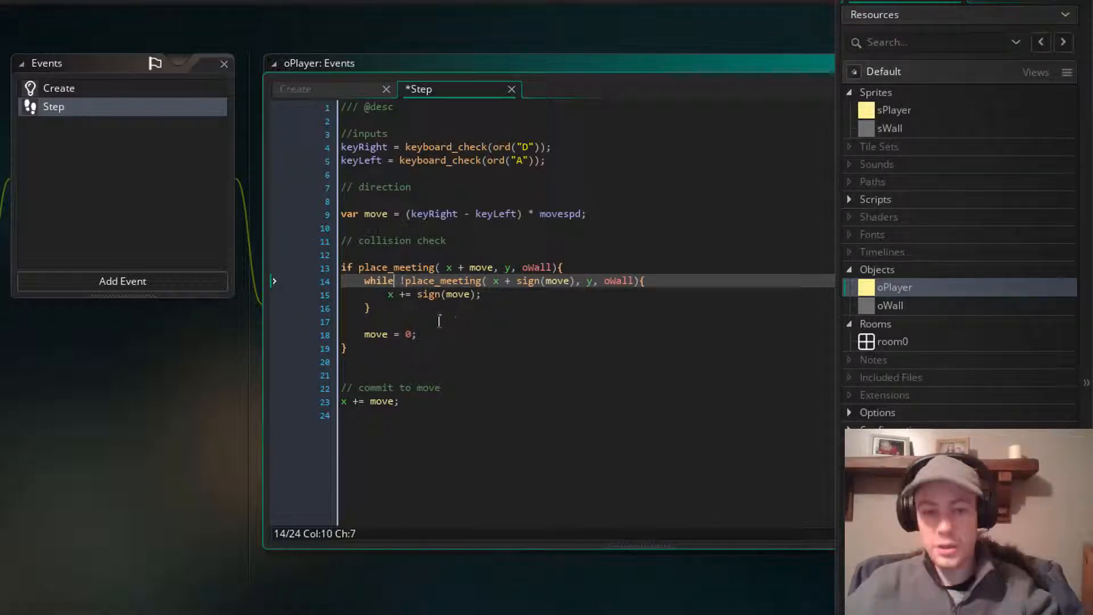
left_click(403, 280)
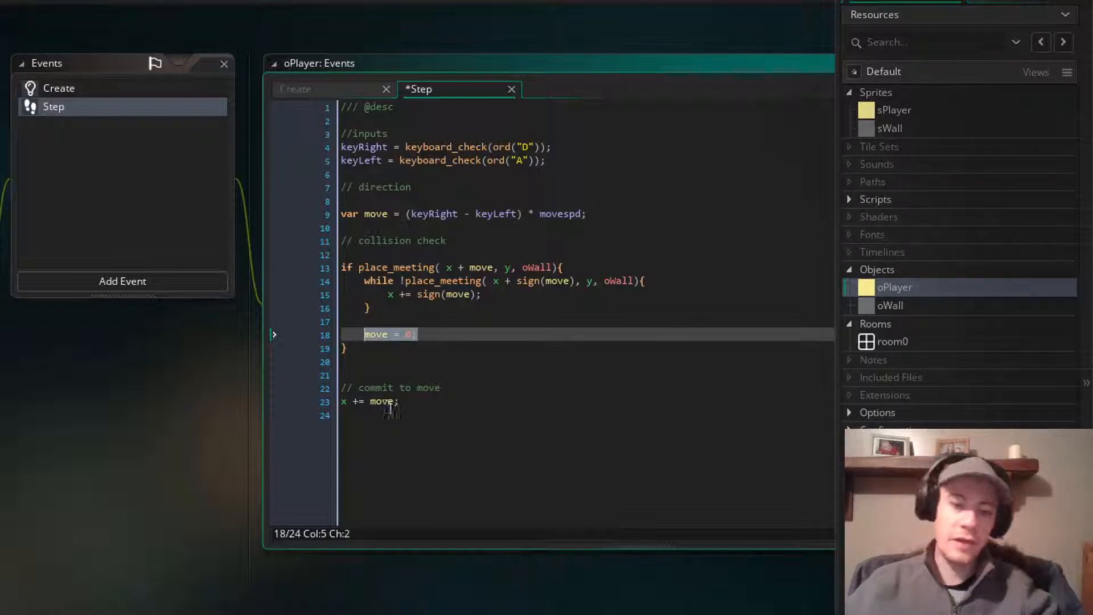
left_click(397, 400)
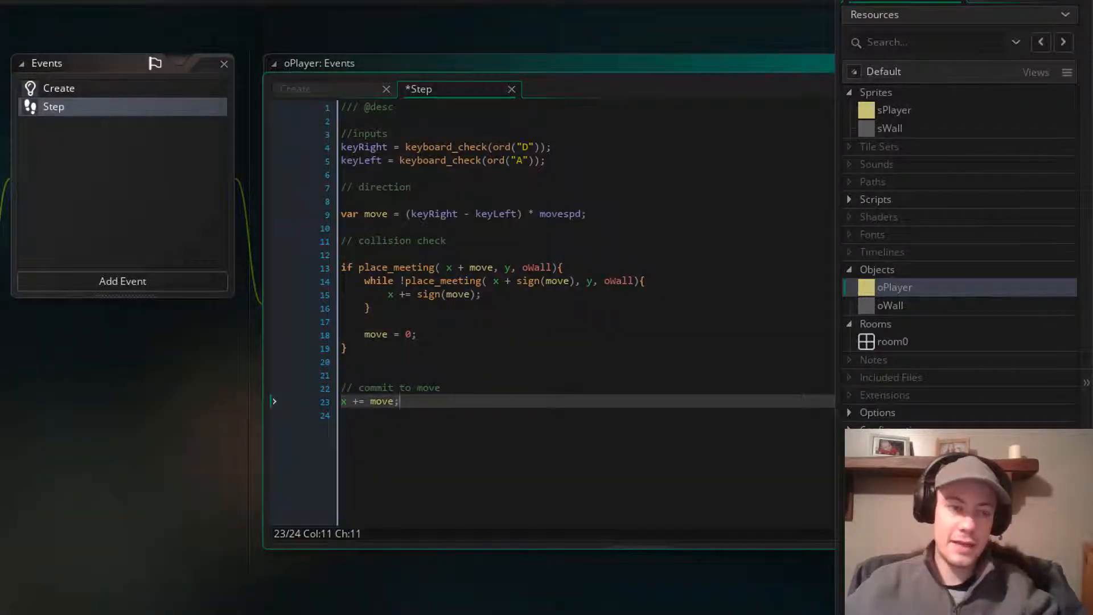
left_click(132, 41)
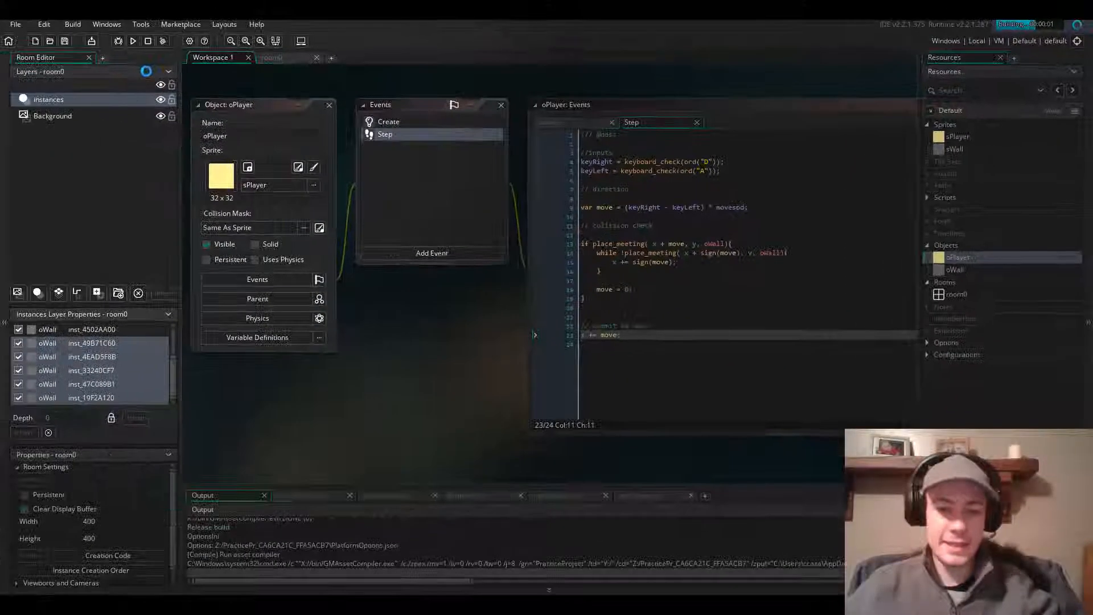
Move the player left into the wall and confirm it stops flush against the grey wall.
left_click(132, 41)
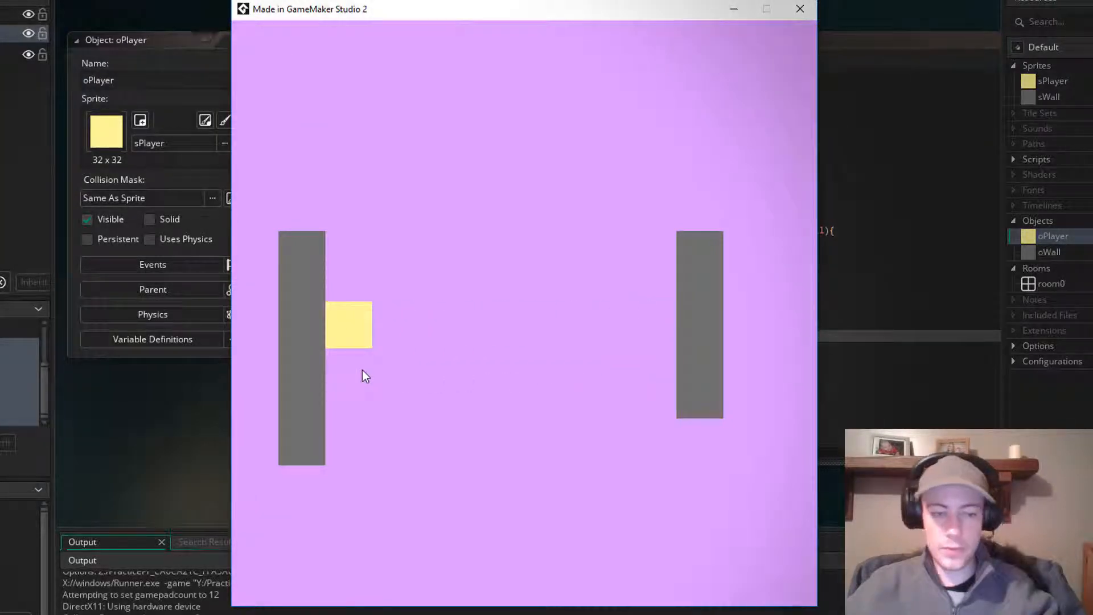
mouse_move(378, 390)
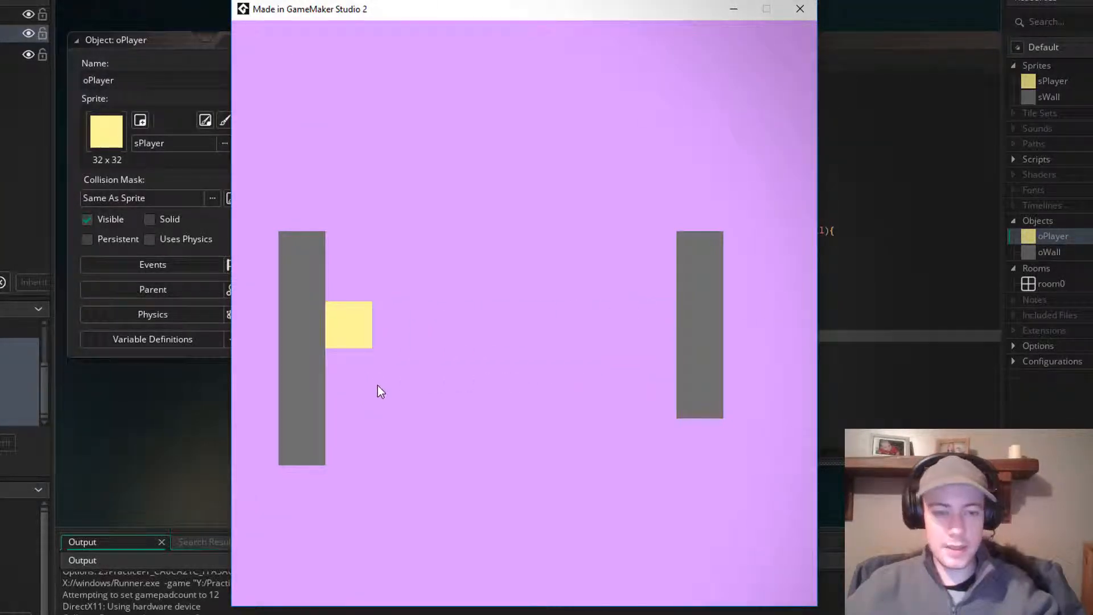